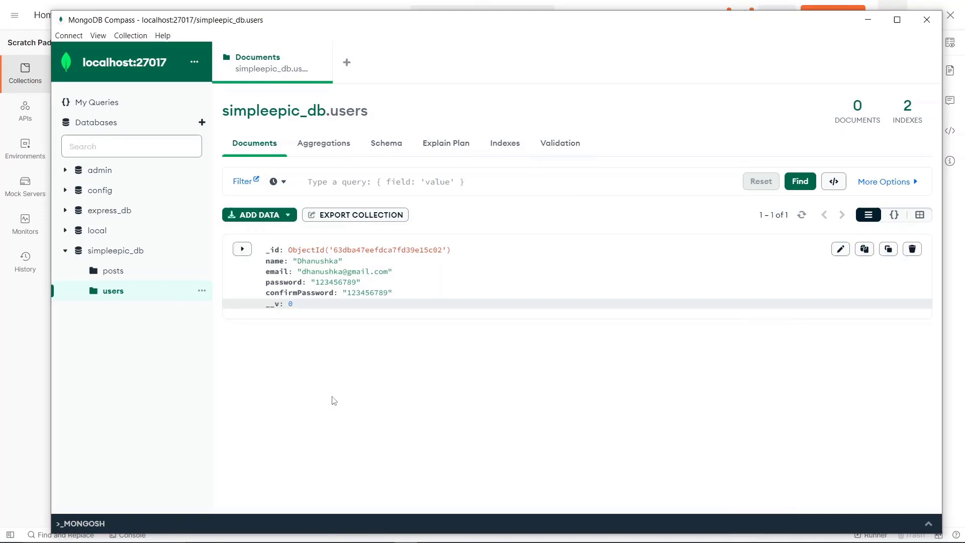
mouse_move(393, 341)
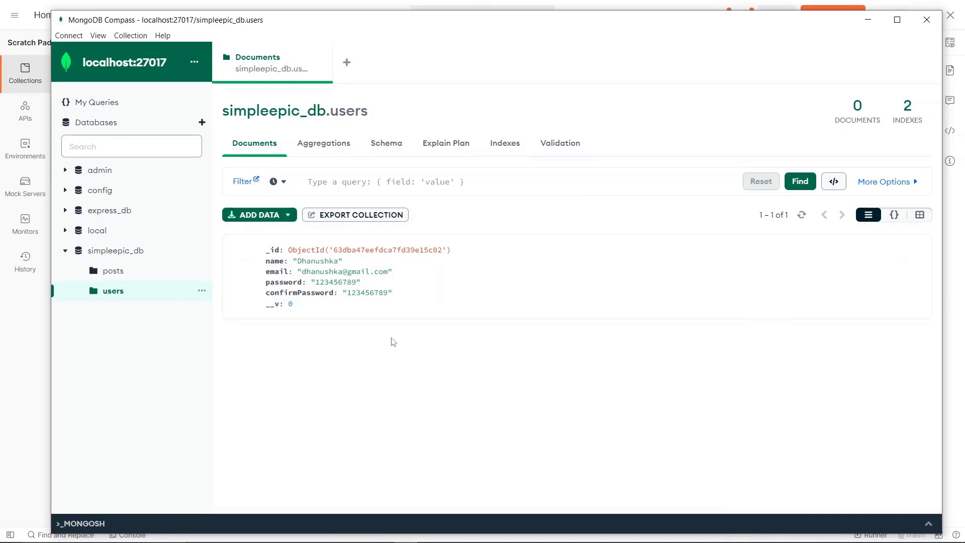
mouse_move(461, 434)
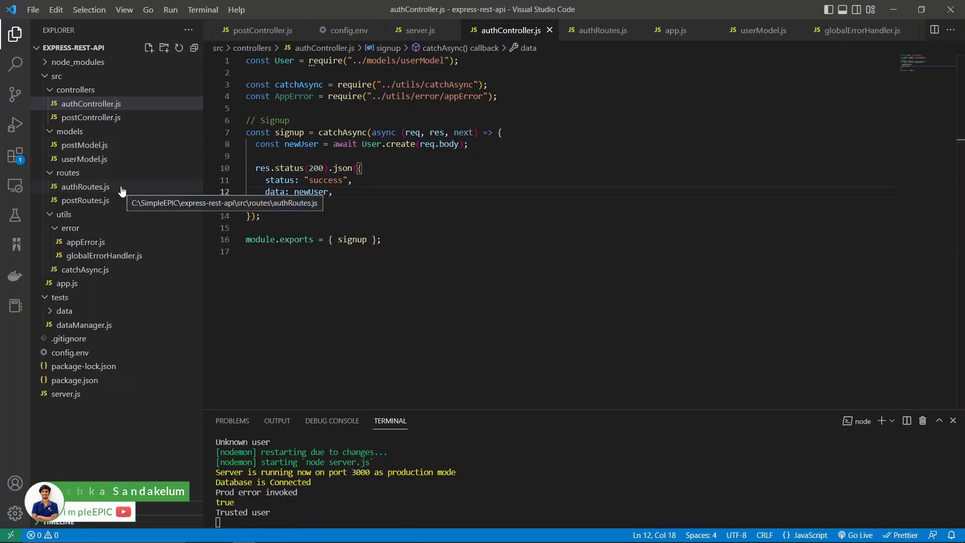
- Open userModel.js and start a validate entry after the email field's lowercase: true
click(85, 158)
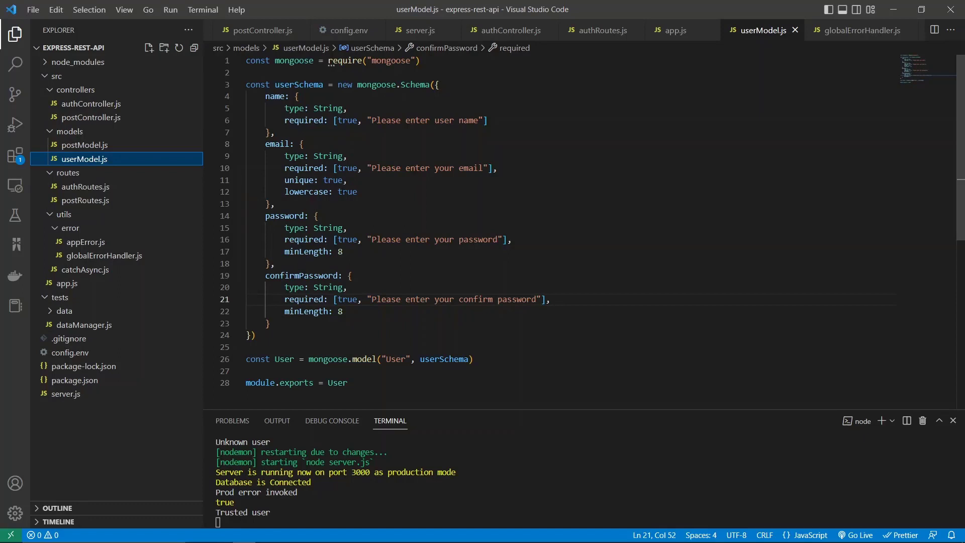
click(358, 191)
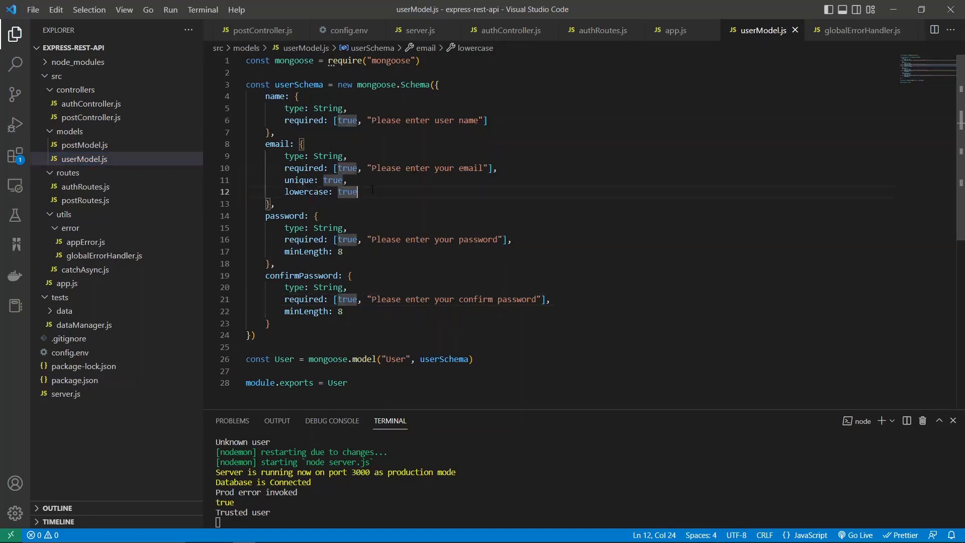
text(validate:)
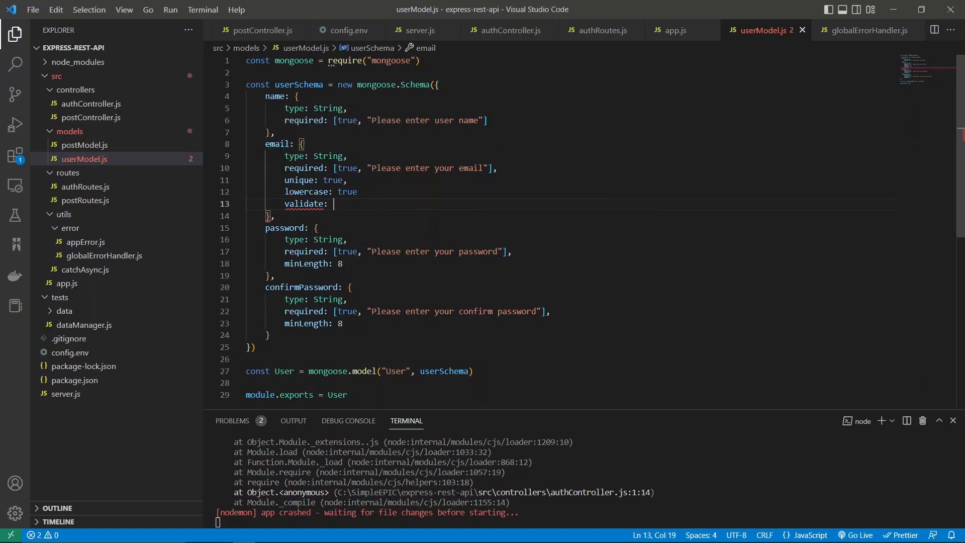
mouse_move(245, 166)
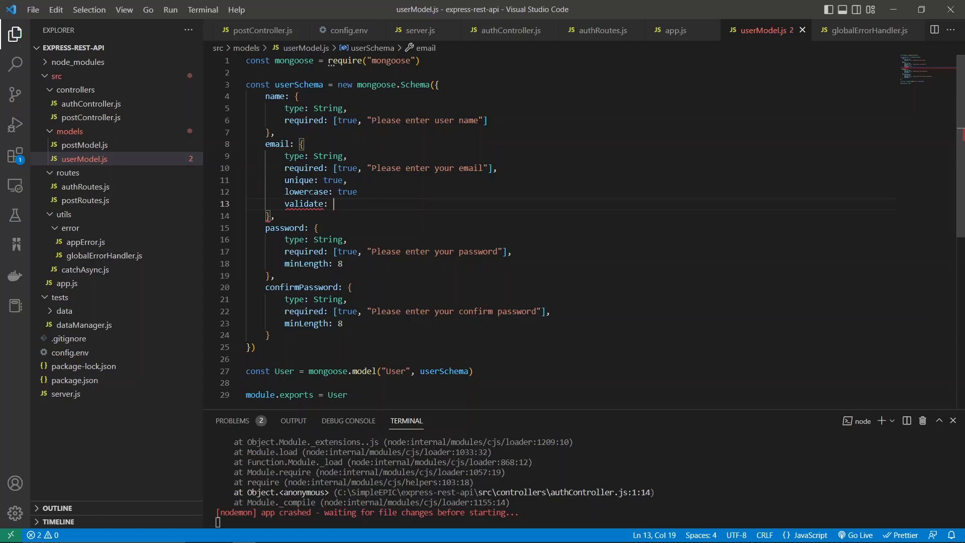
mouse_move(885, 420)
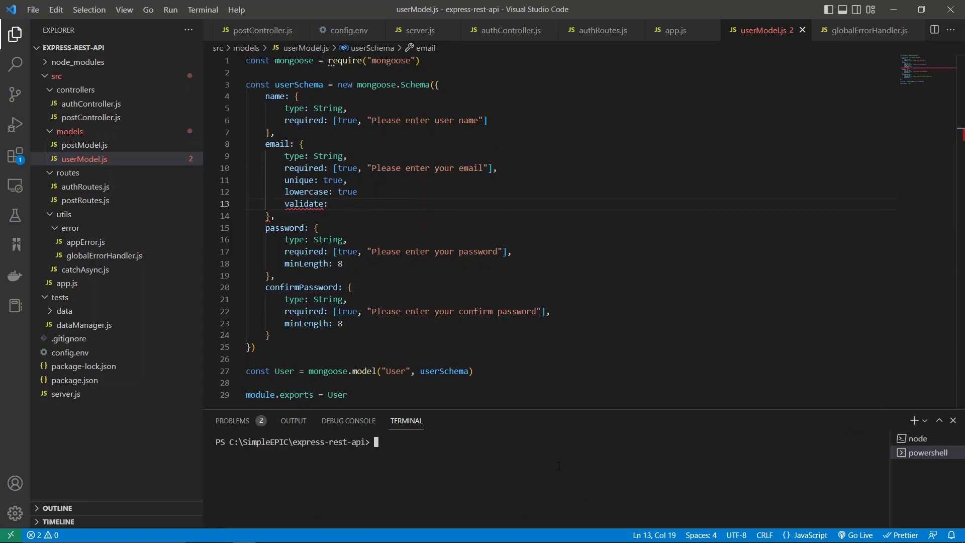
mouse_move(126, 114)
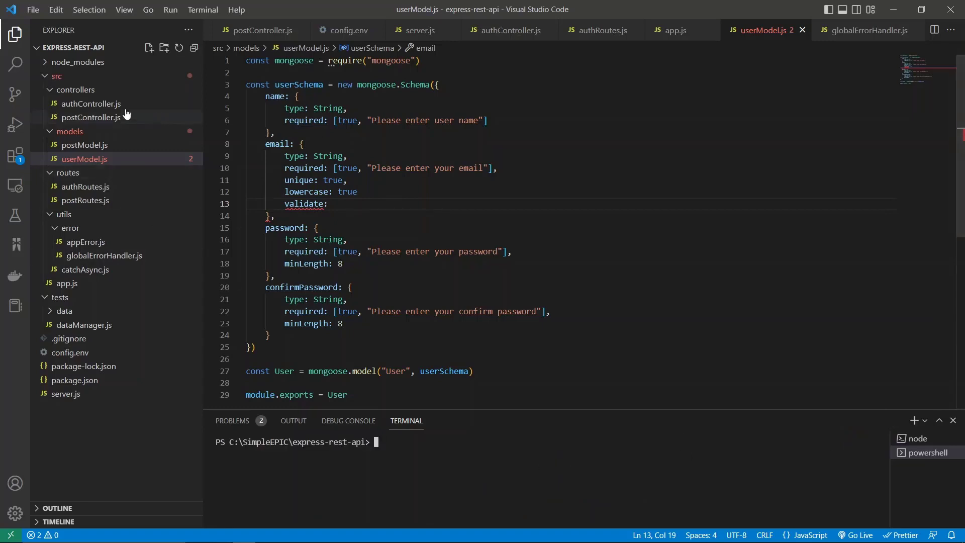
mouse_move(71, 74)
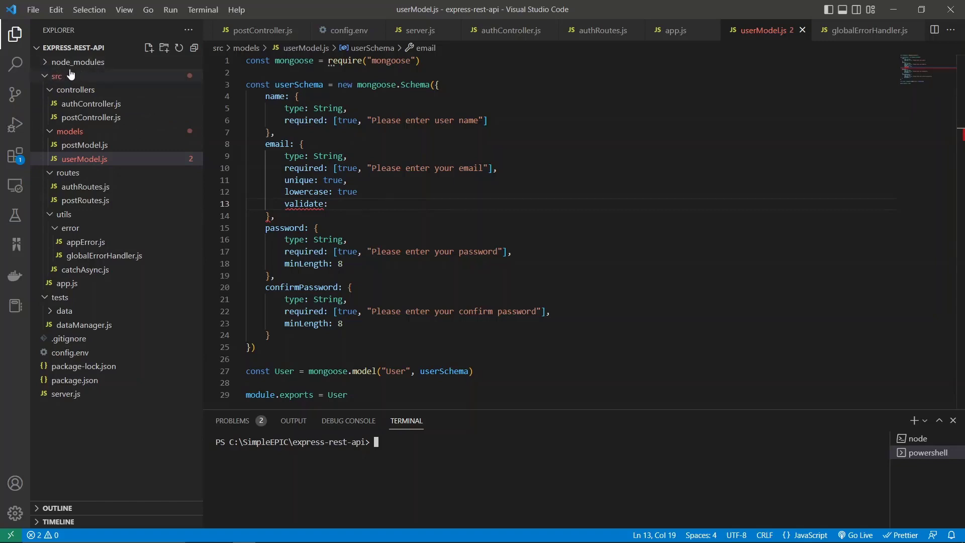
mouse_move(103, 79)
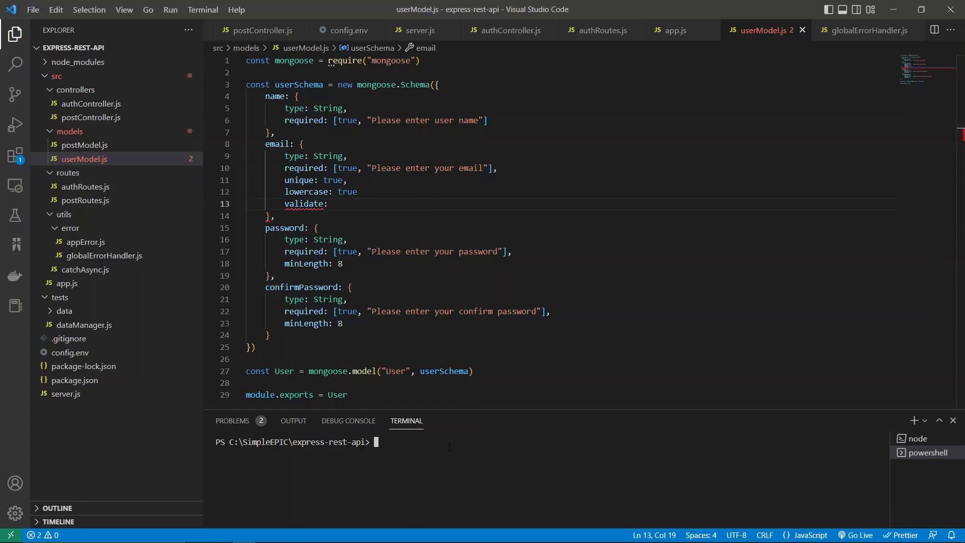
- Run 'npm i validator' in the terminal and begin the validator import line
text(npm i)
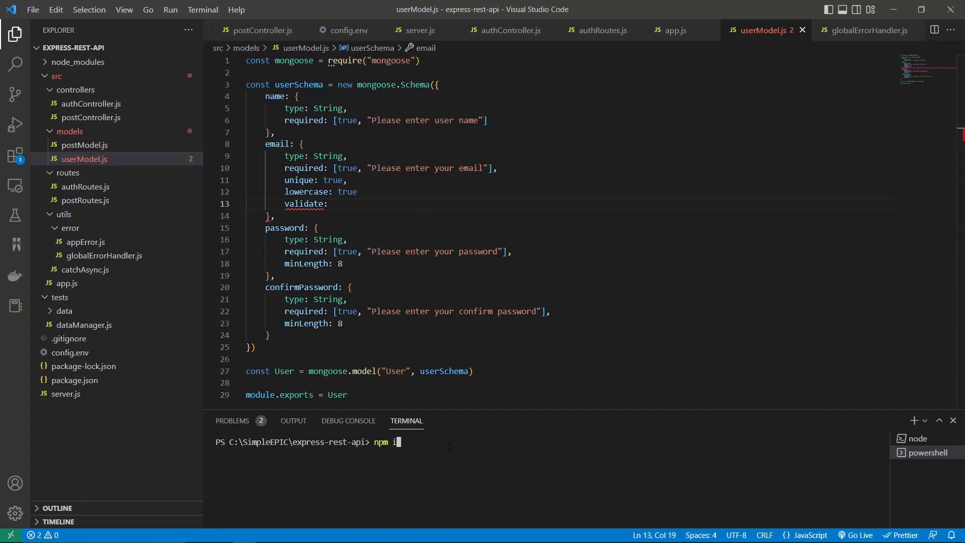
text(validator)
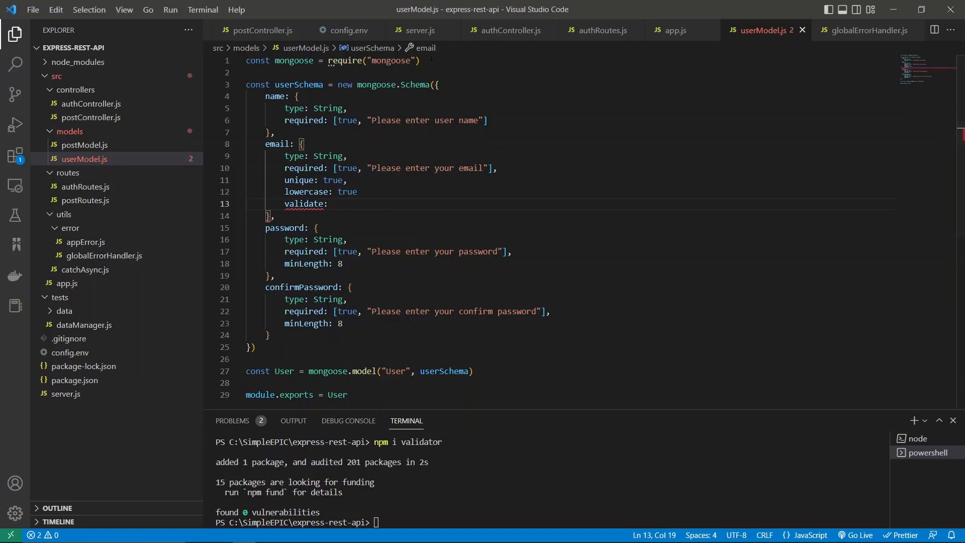
text(const validator)
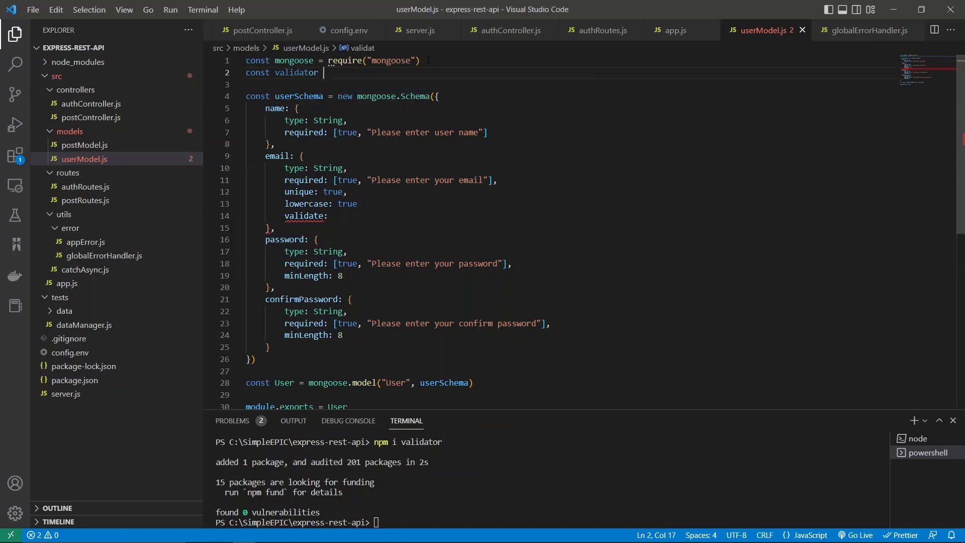
- Require "validator" and set email validate to start with validator.isEmail
text(= require()
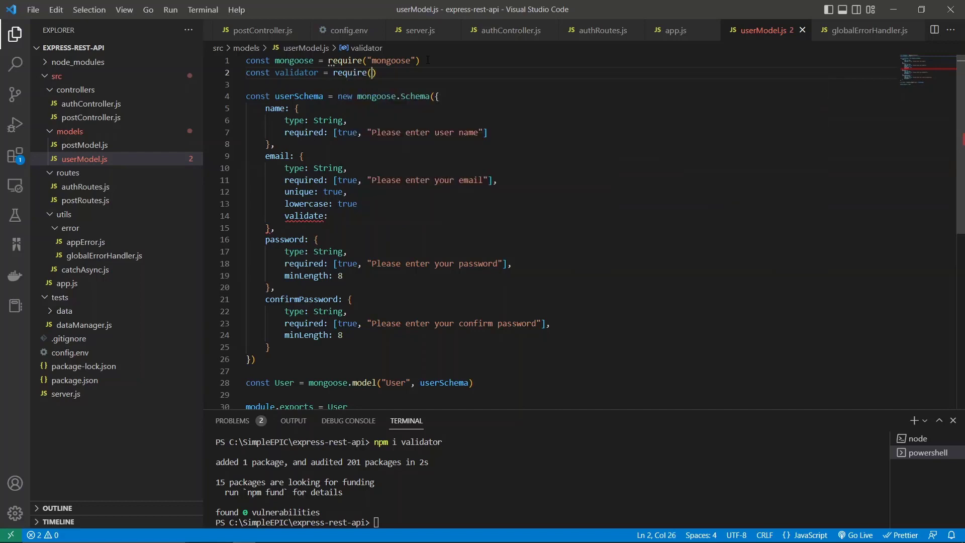
text("validator")
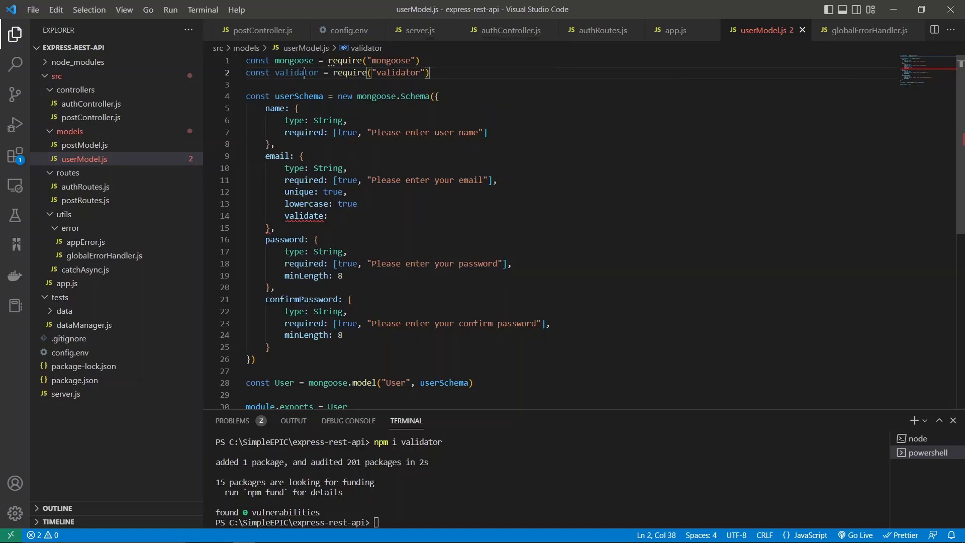
double_click(296, 72)
text( [)
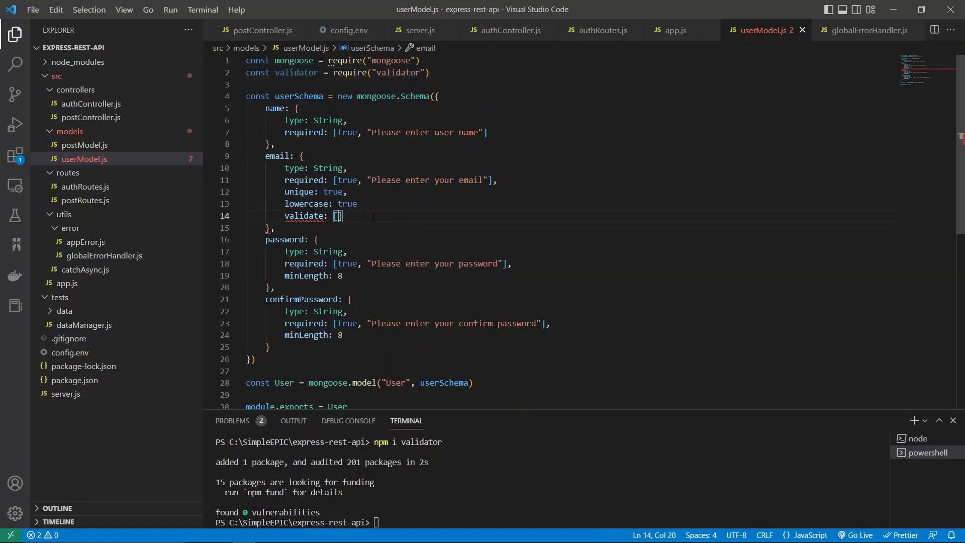
text(validator.is)
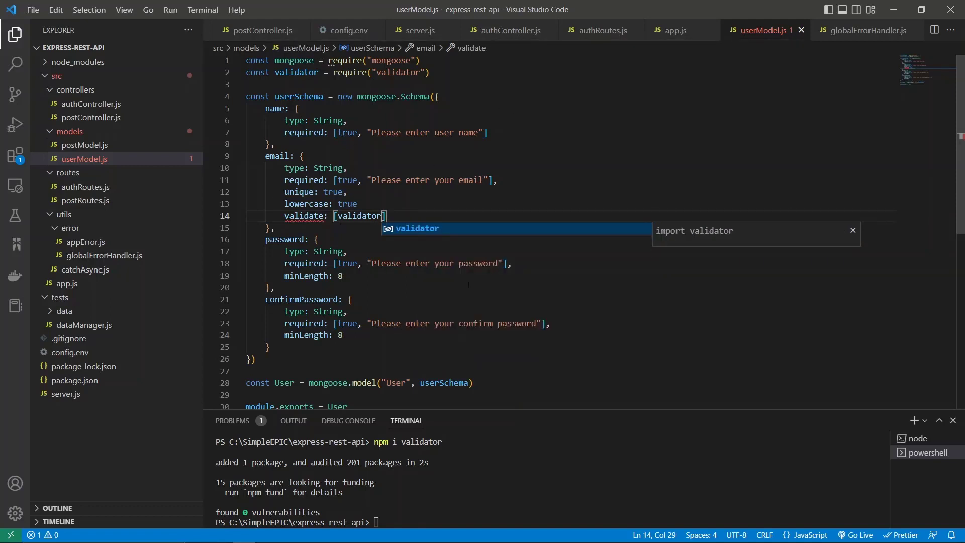
text(.)
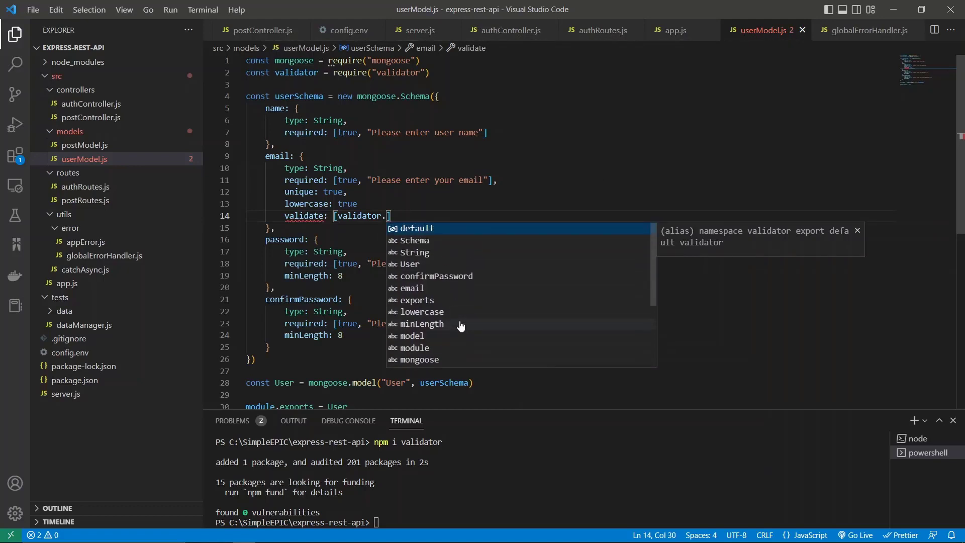
text(is)
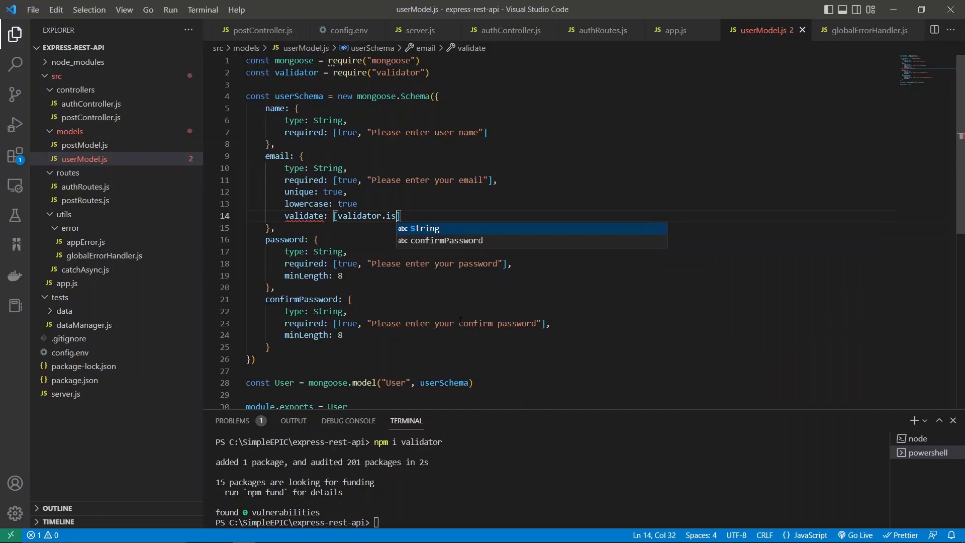
text(Ema)
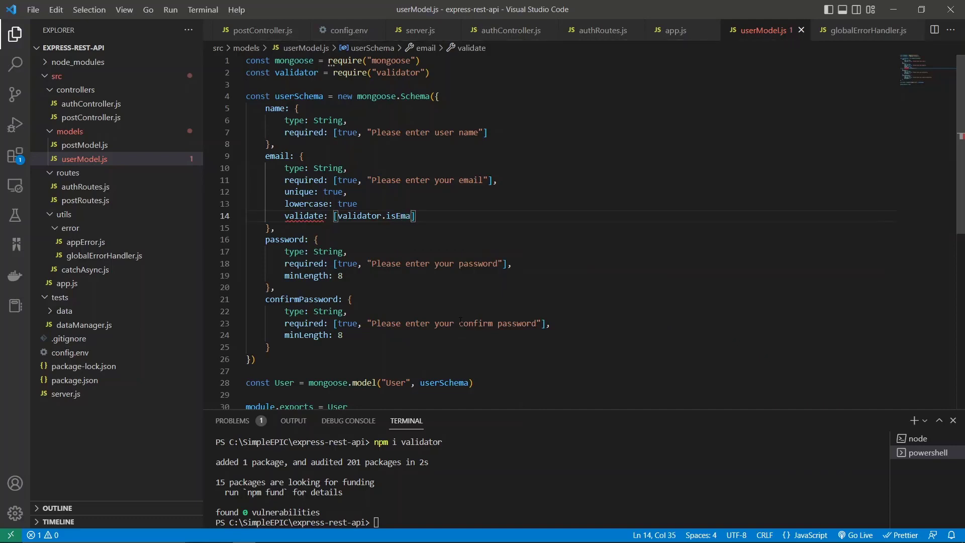
text(il)
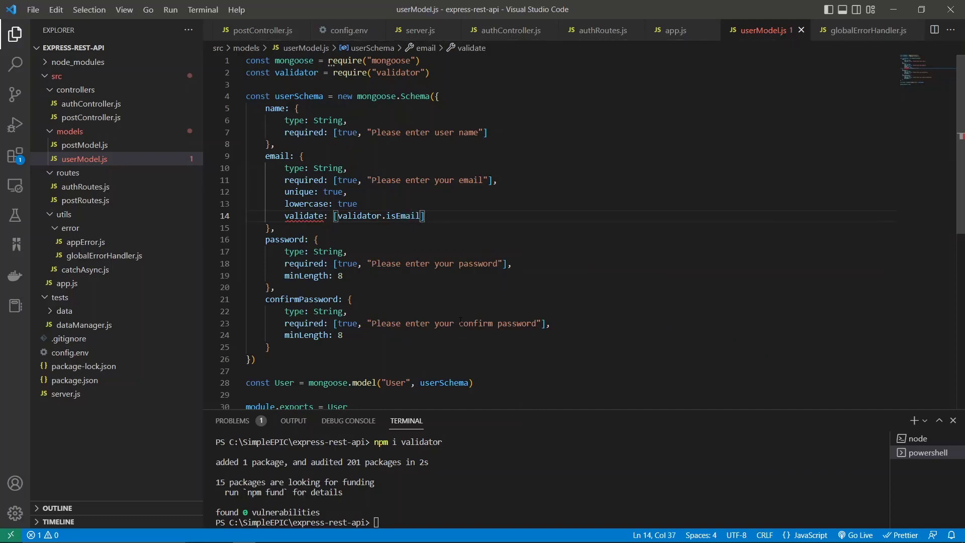
text(,)
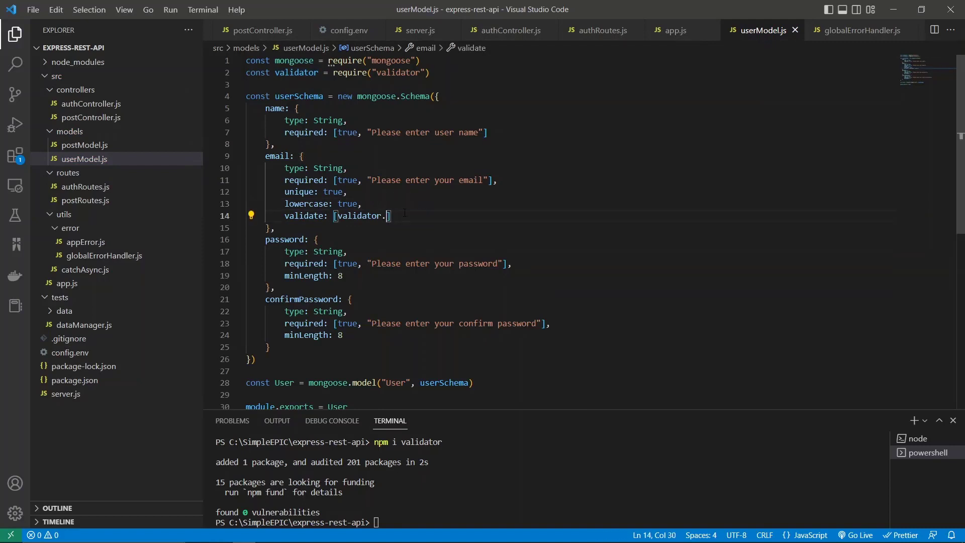
- Finish validate with isEmail and message "Please enter a valid email address", then show the node terminal
text(isM)
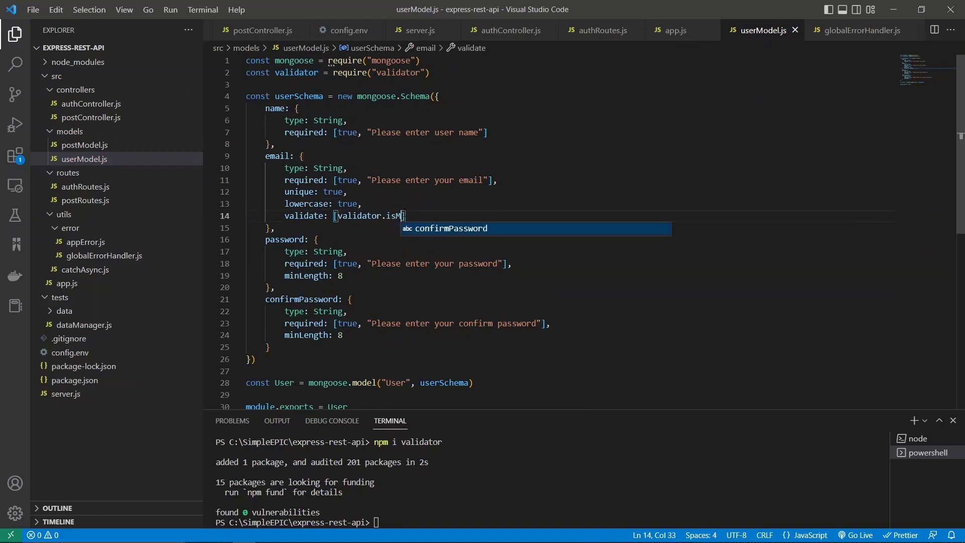
text(Em)
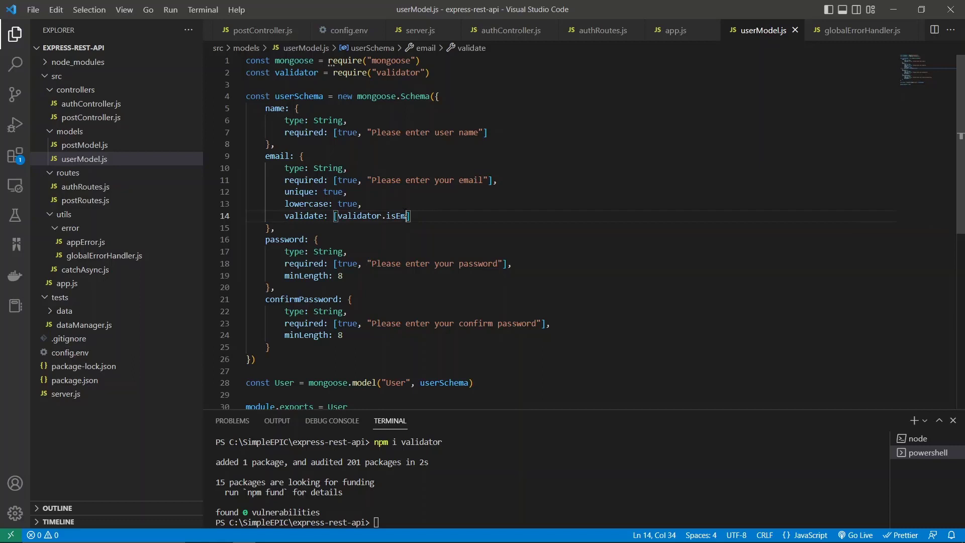
text(ail)
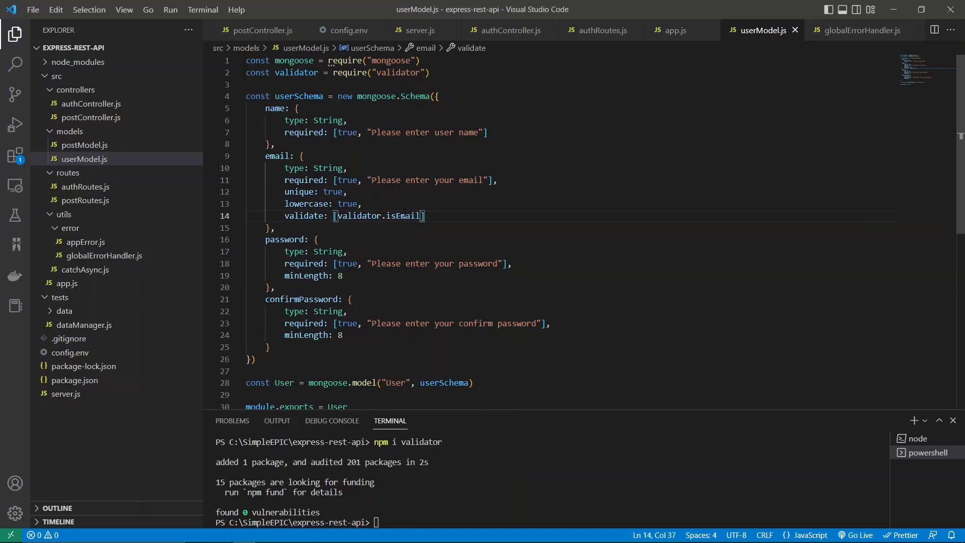
text(, "")
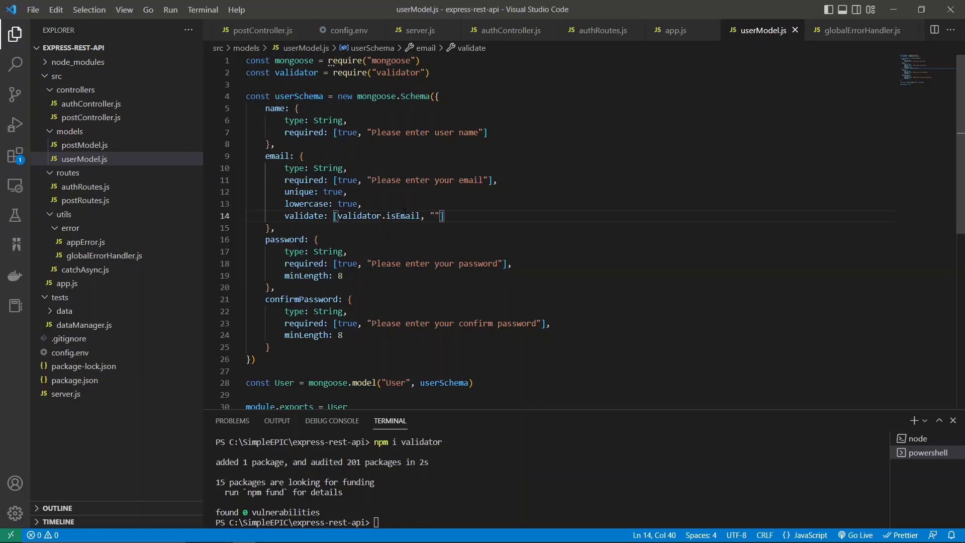
text(Please)
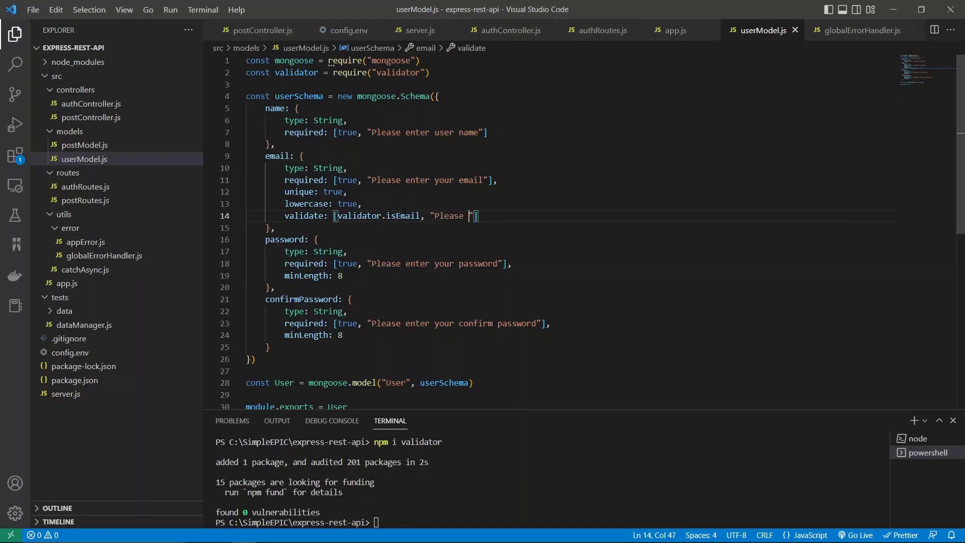
text(enter)
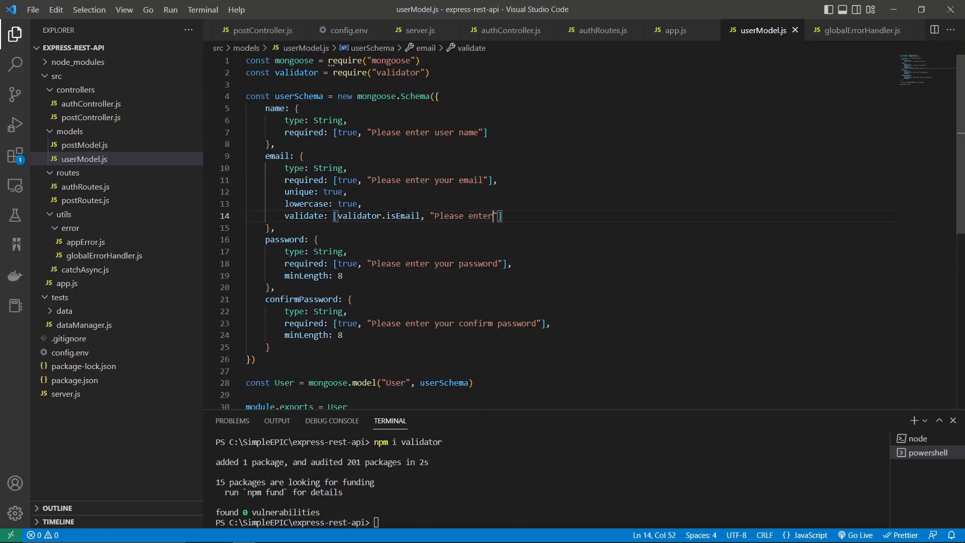
text(a vl)
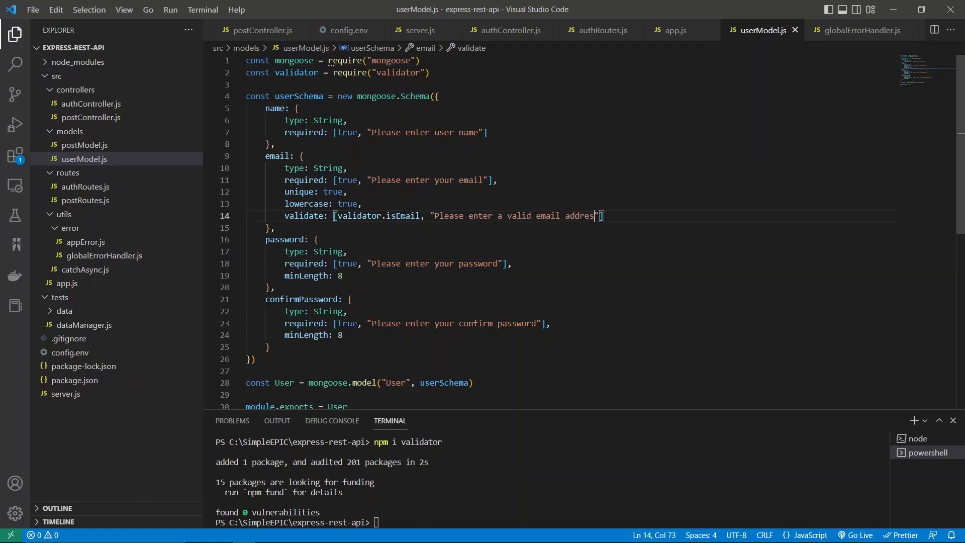
text(s)
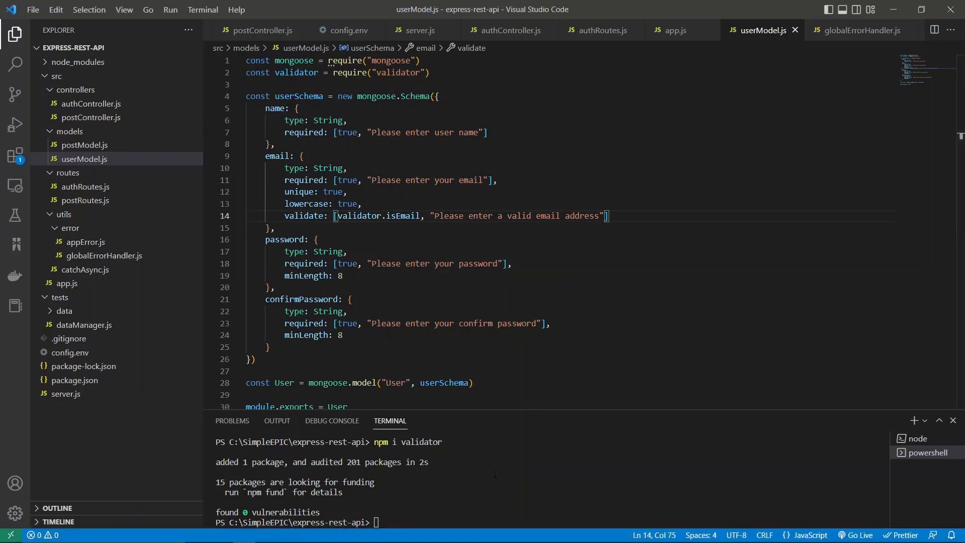
click(918, 439)
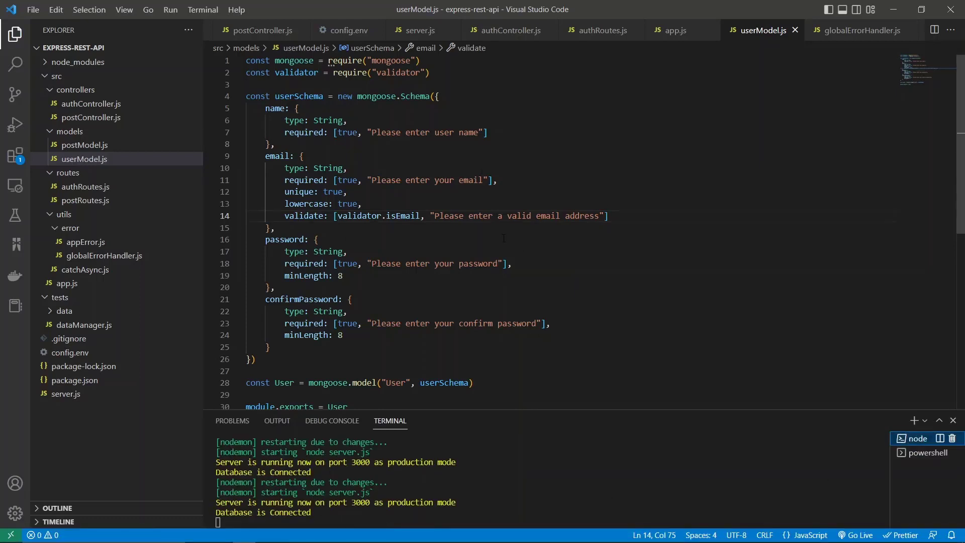
click(317, 240)
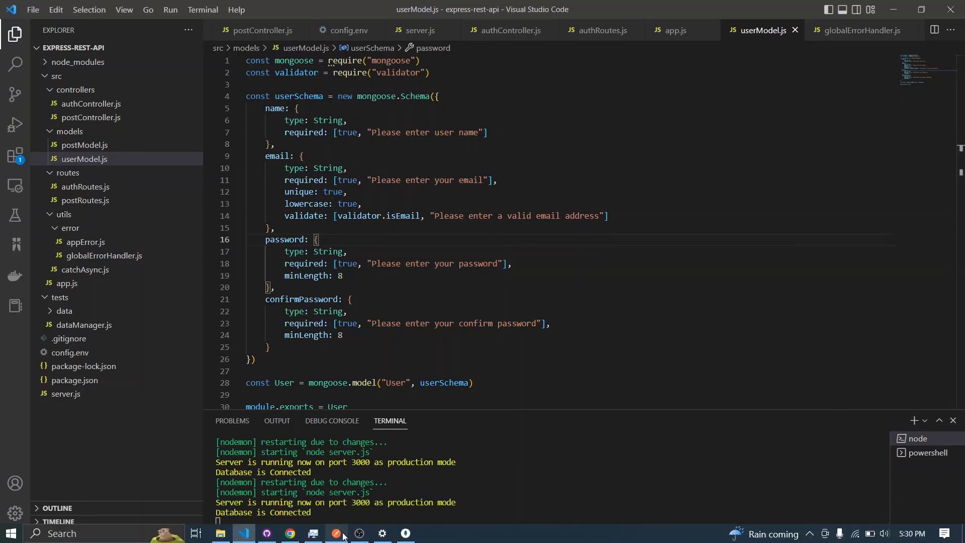
- In Postman, remove the @ from the signup email and send, getting the 400 invalid email error
click(336, 533)
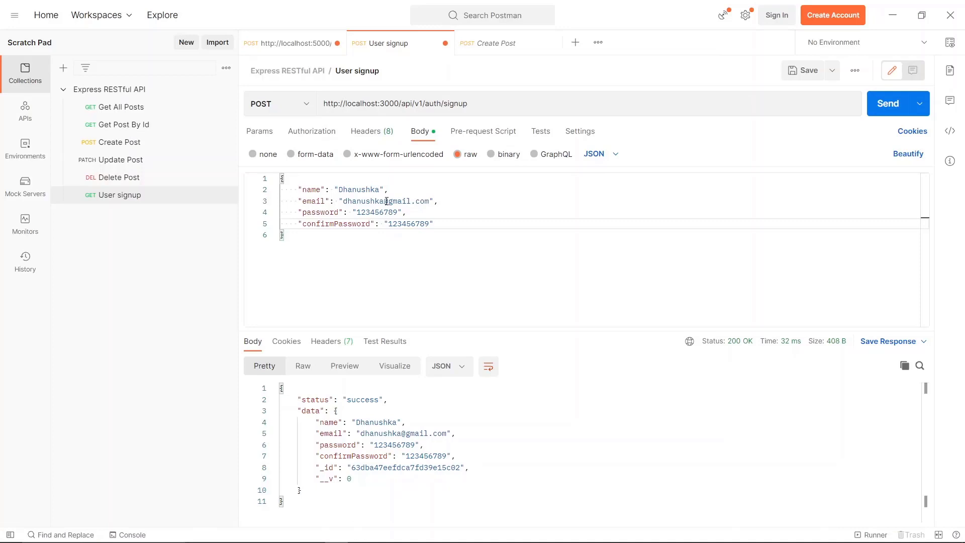
click(390, 202)
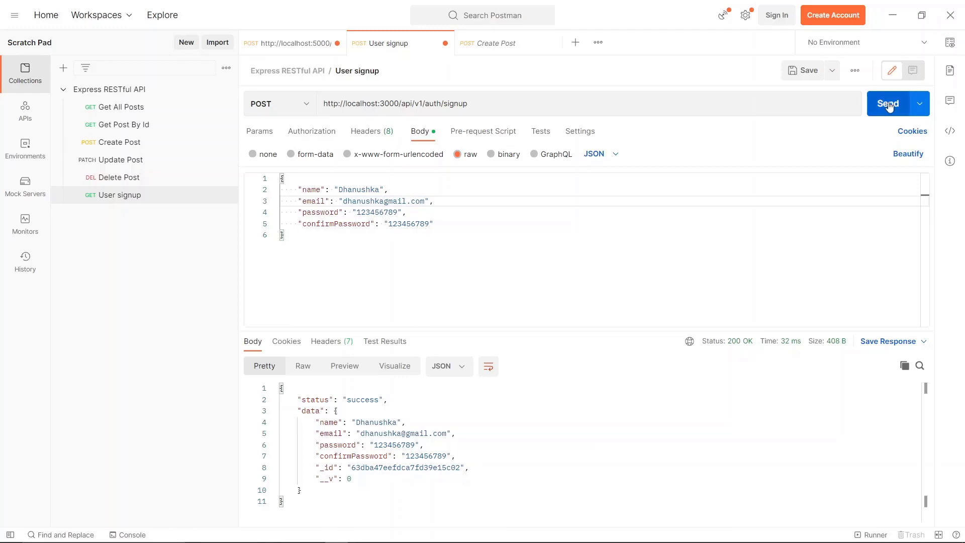
click(889, 103)
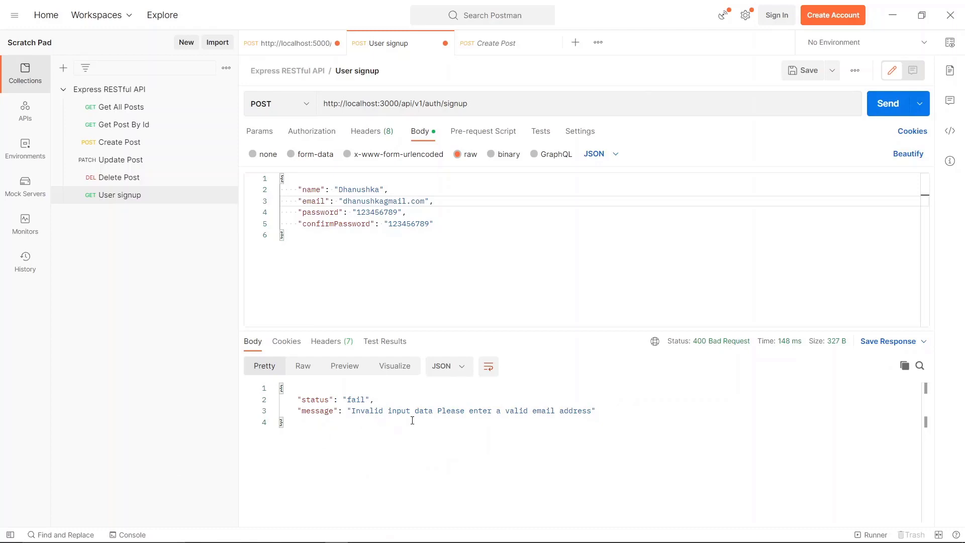
mouse_move(495, 404)
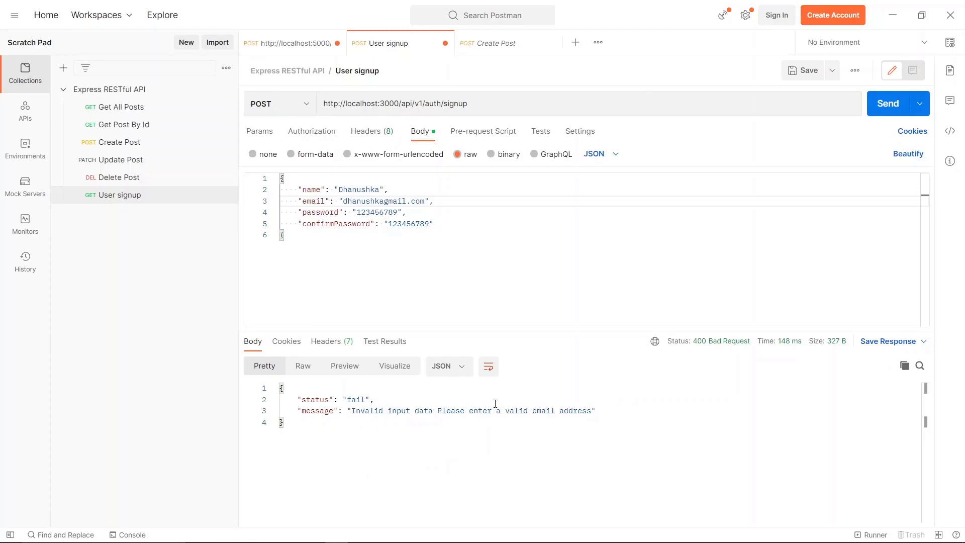
mouse_move(500, 382)
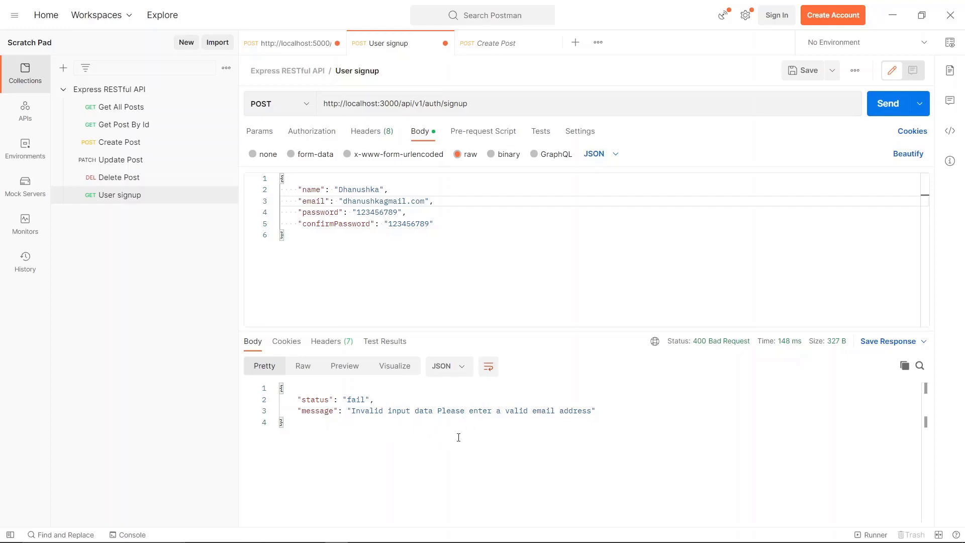
mouse_move(553, 392)
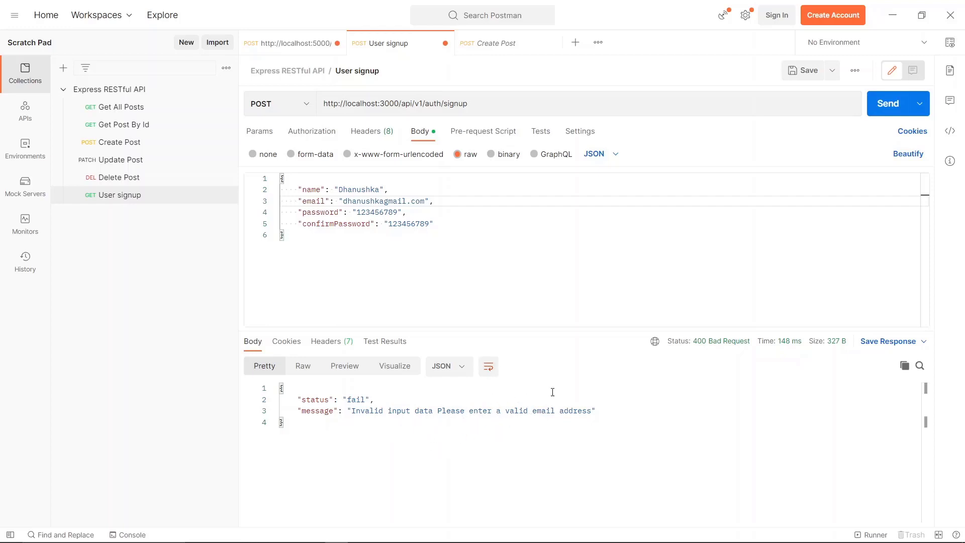
mouse_move(531, 395)
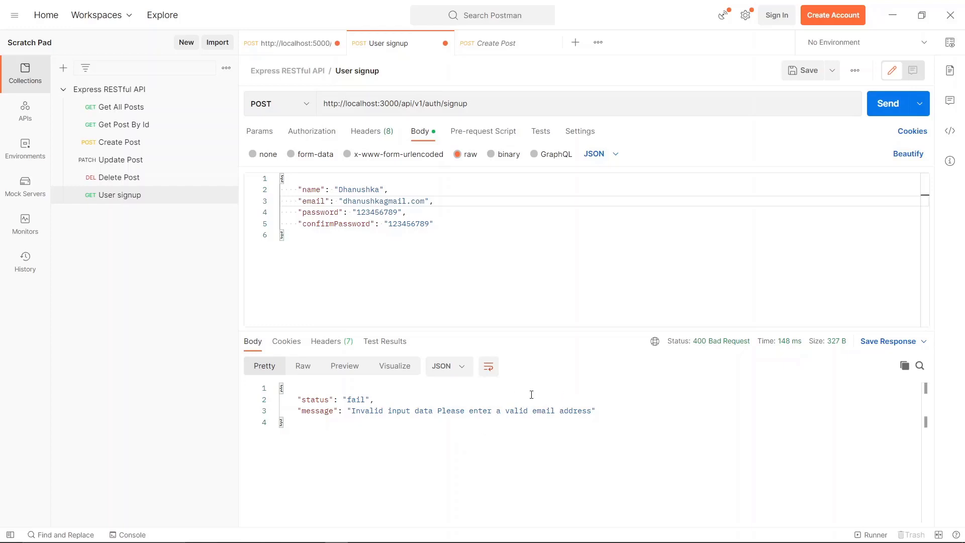
mouse_move(679, 161)
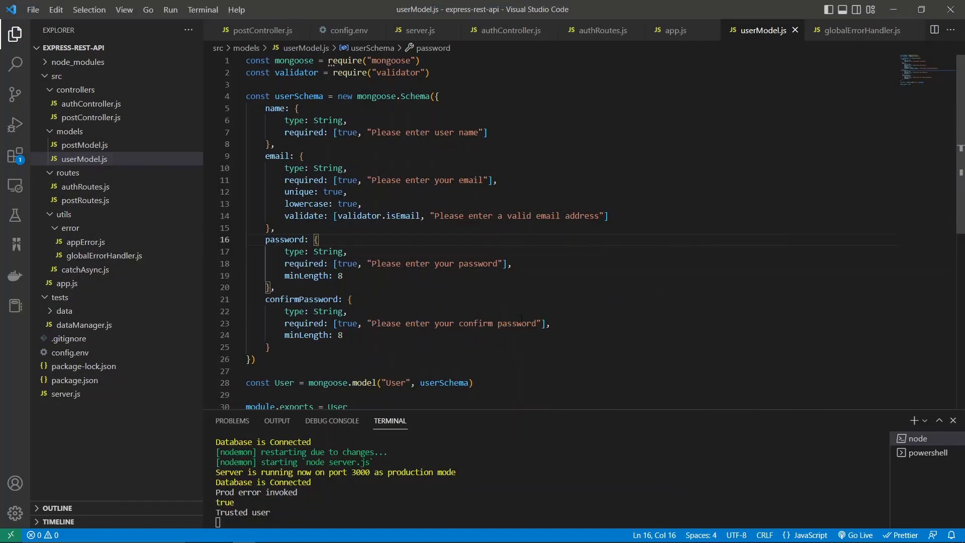
- Add a comma after confirmPassword's minLength: 8 and start a validate block
scroll(down, 3)
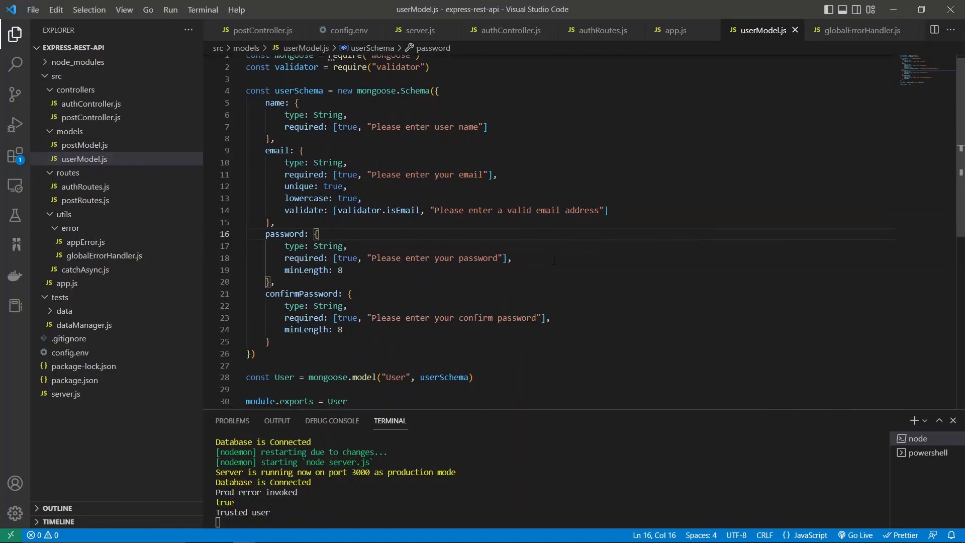
scroll(down, 3)
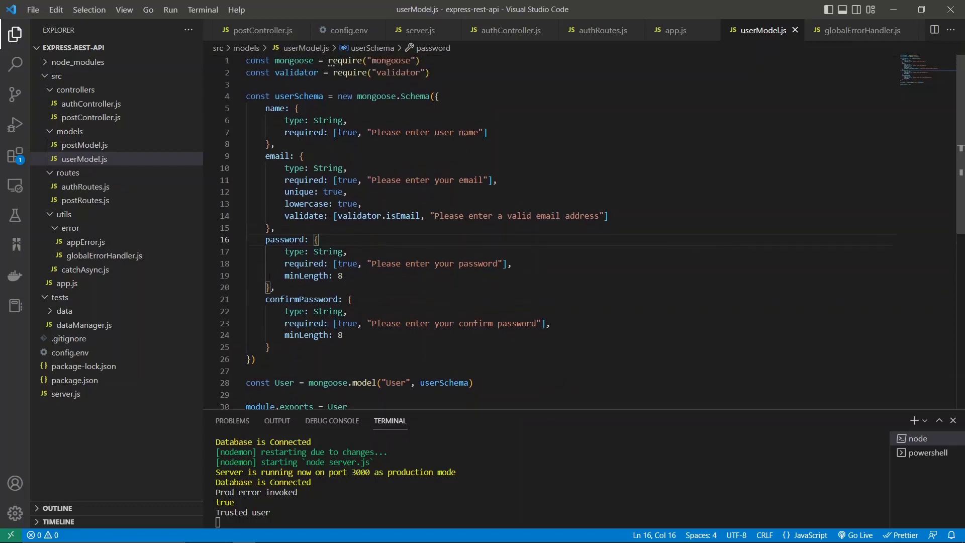
click(350, 335)
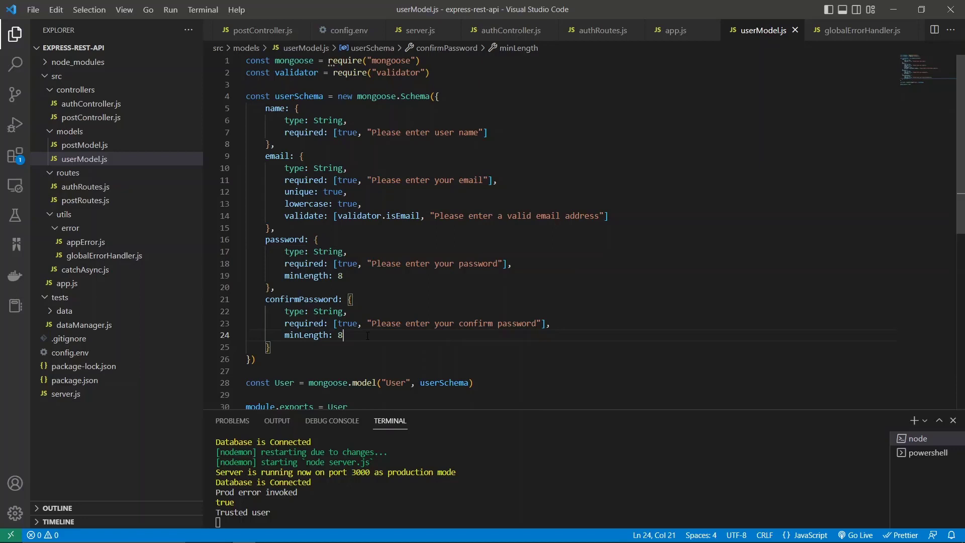
text(,)
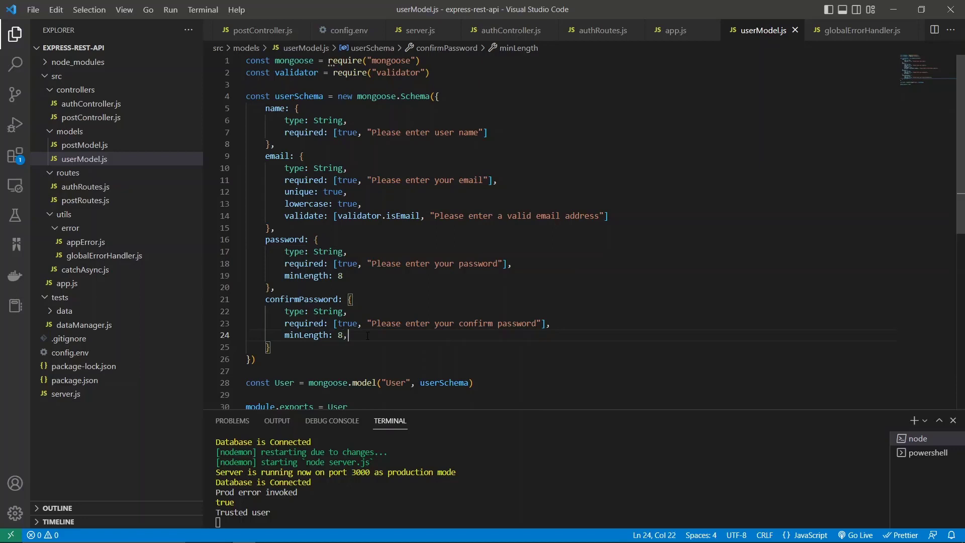
key(Enter)
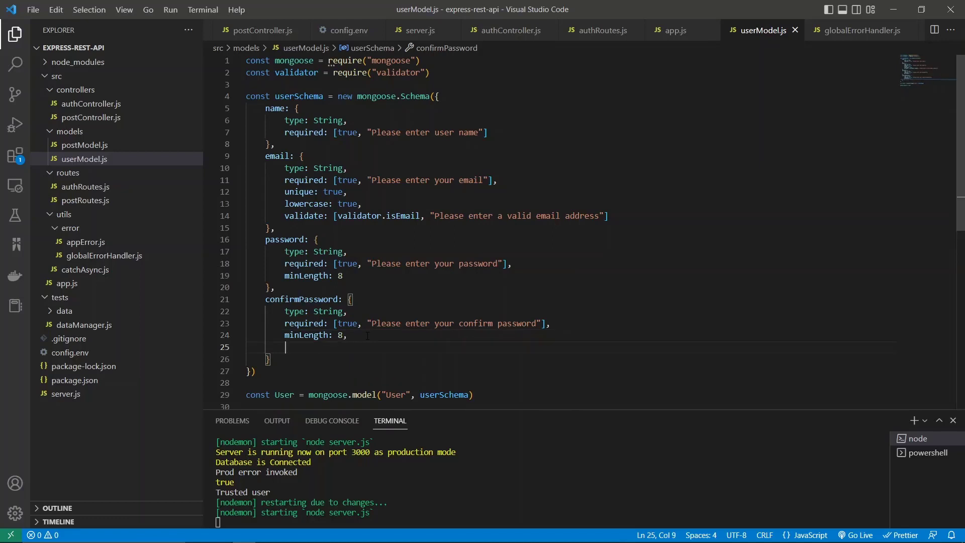
text(validate:)
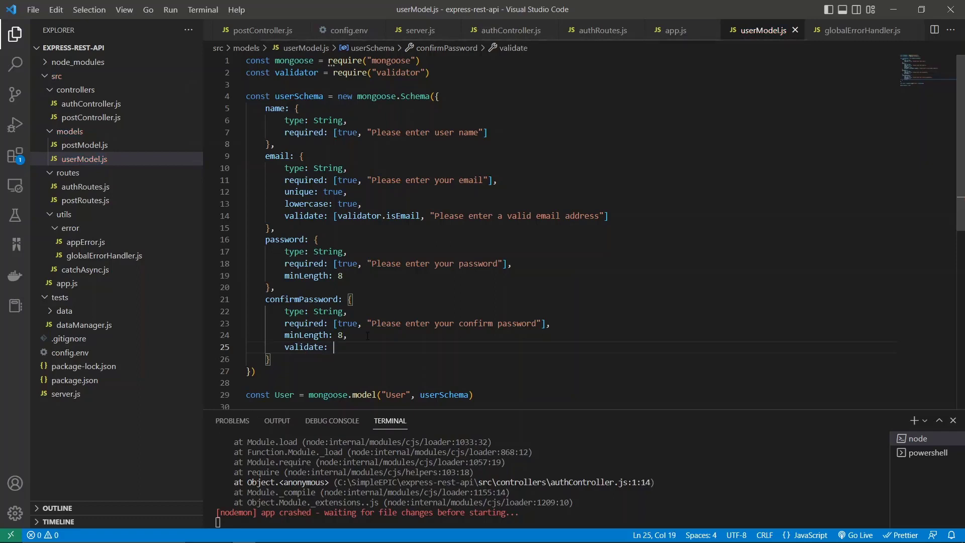
text([)
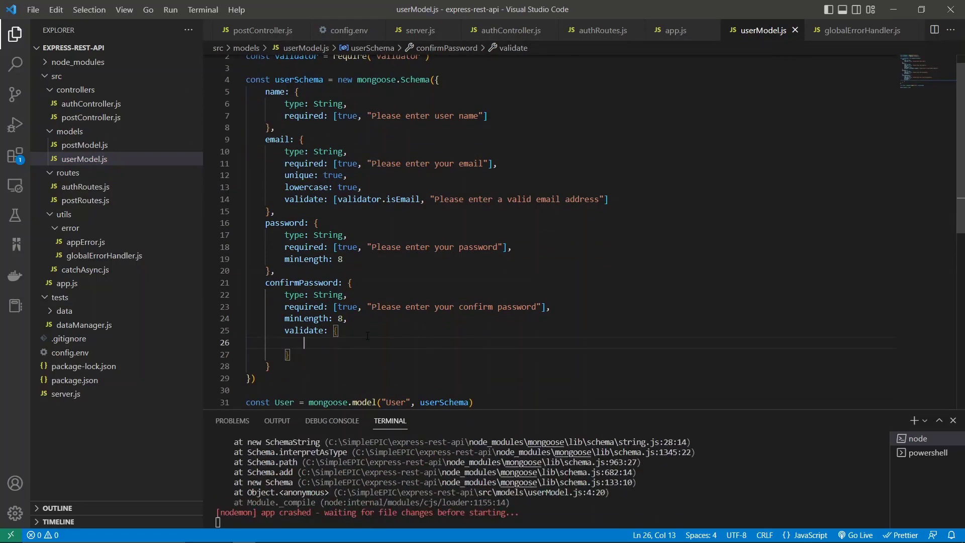
- Inside validate, add validator: function(item) with an empty body
text(validator:)
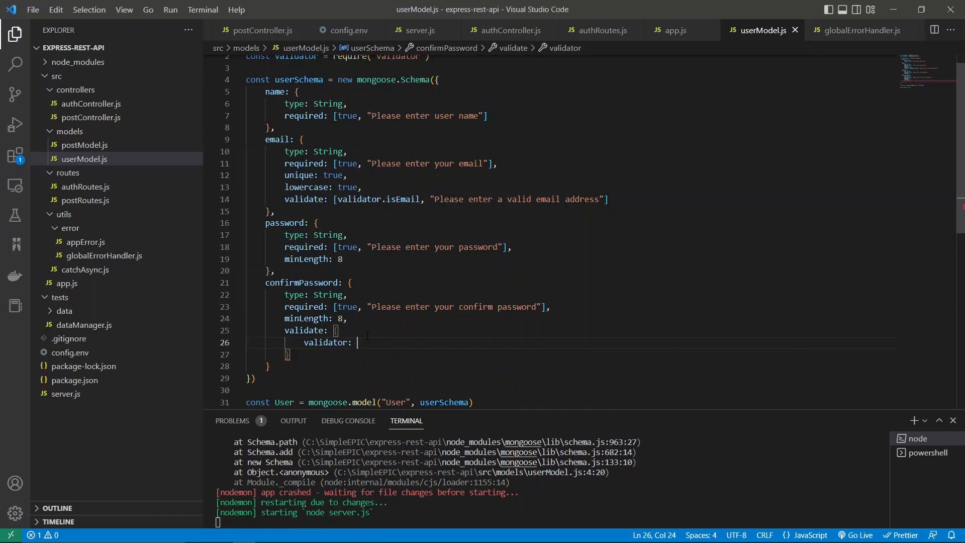
text(function()
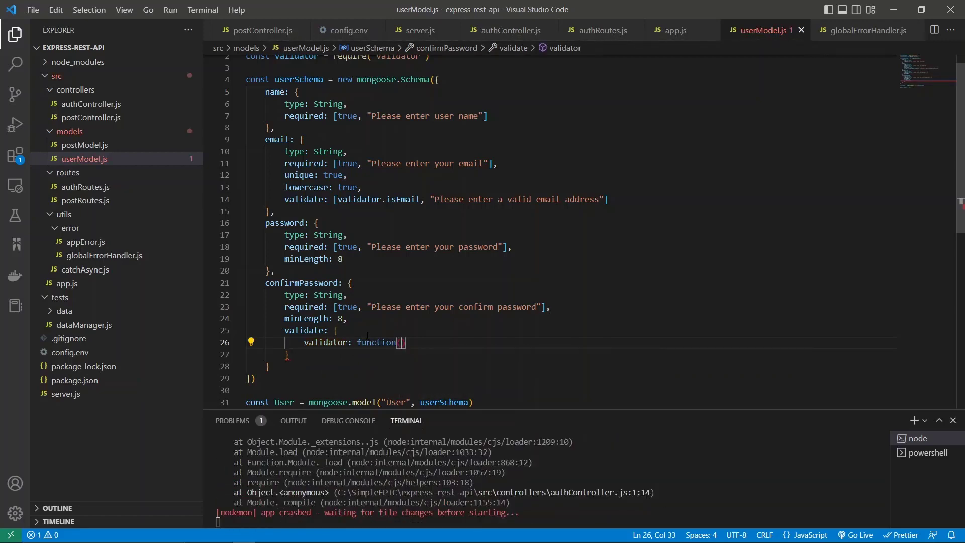
text(i)
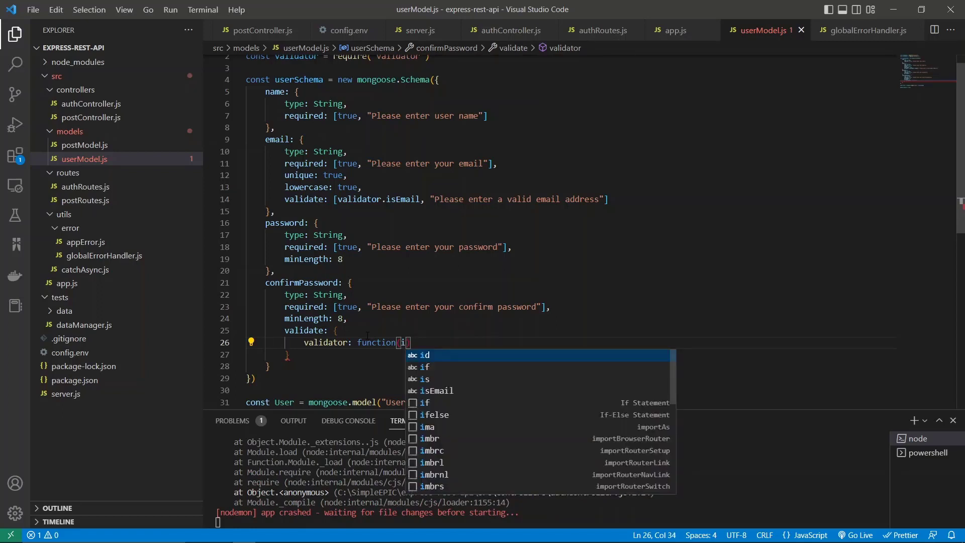
text(item)
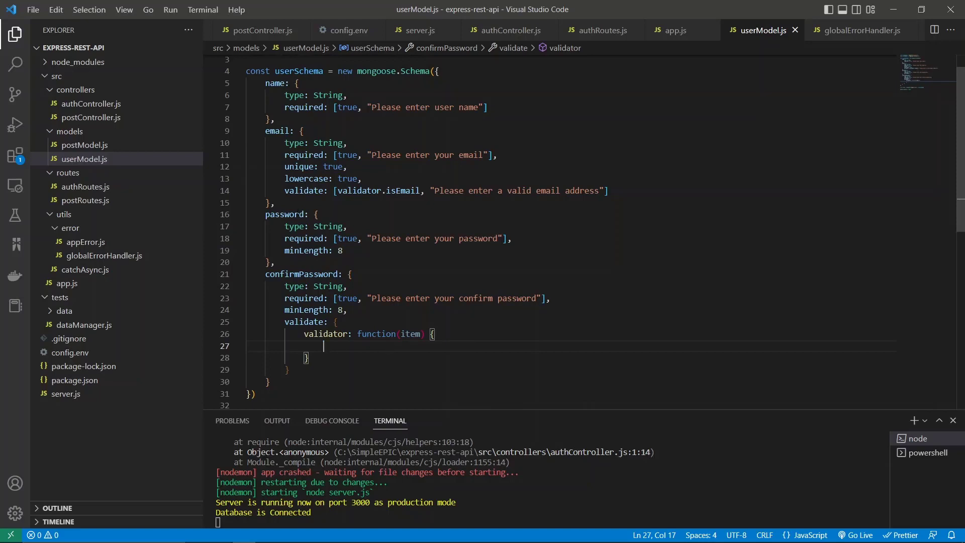
- Make the validator function return item === this.password
double_click(410, 334)
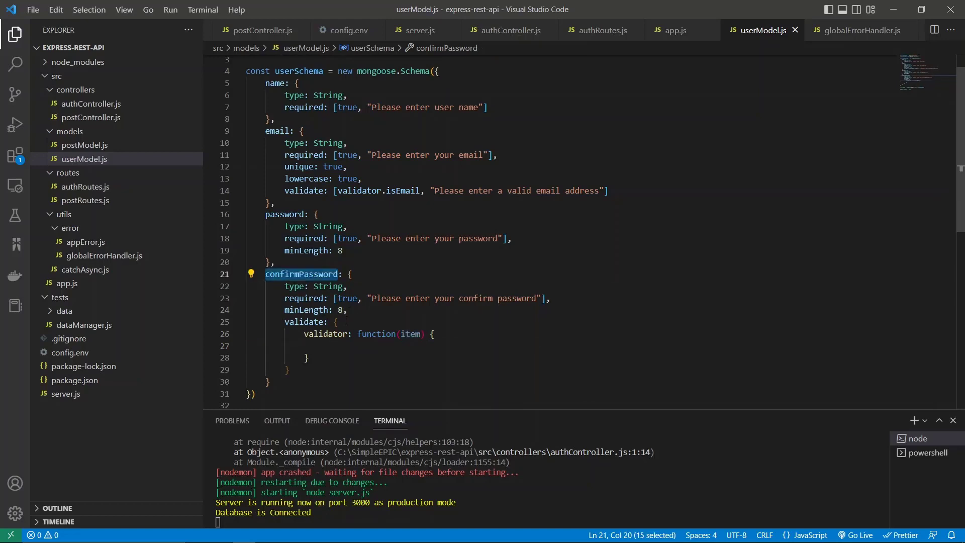
text(r)
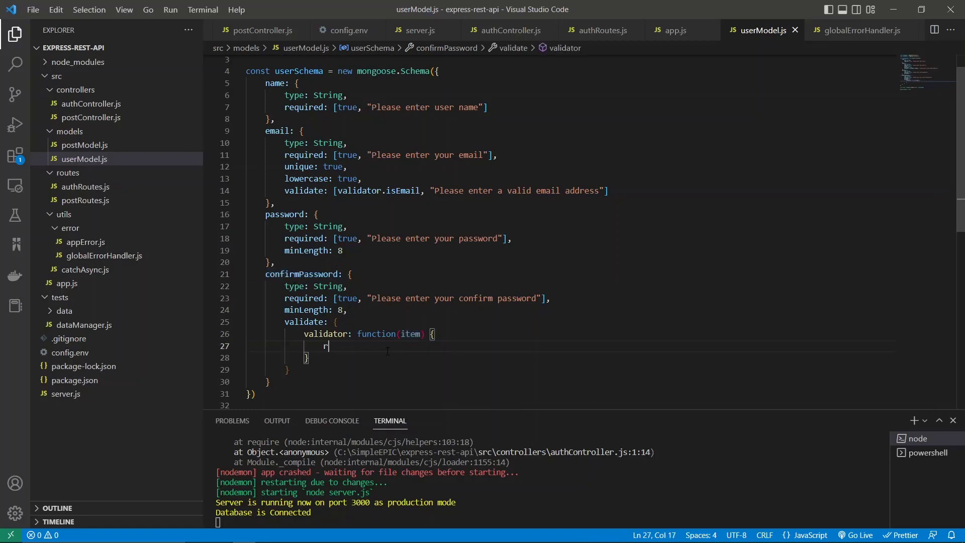
text(eturn item)
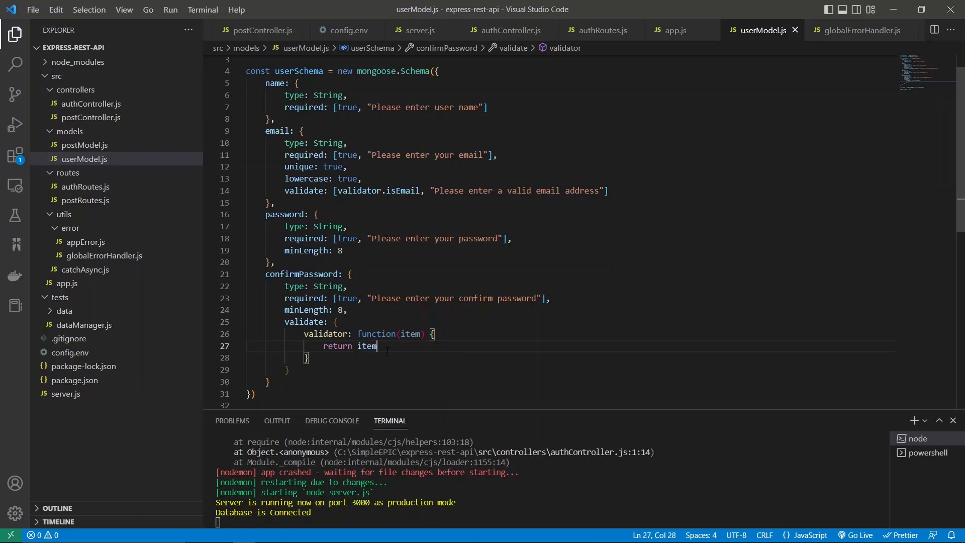
text(===)
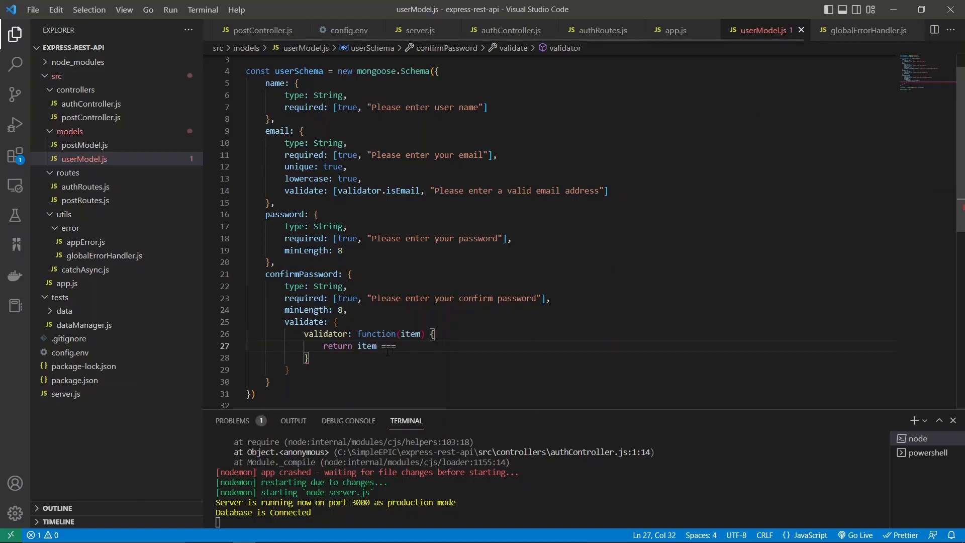
text(this.p)
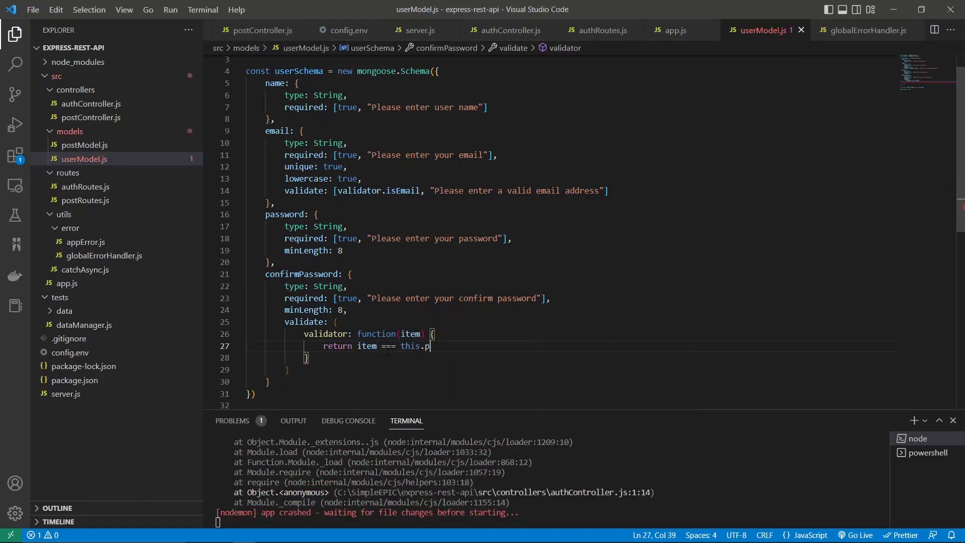
text(assword)
click(571, 358)
text(,)
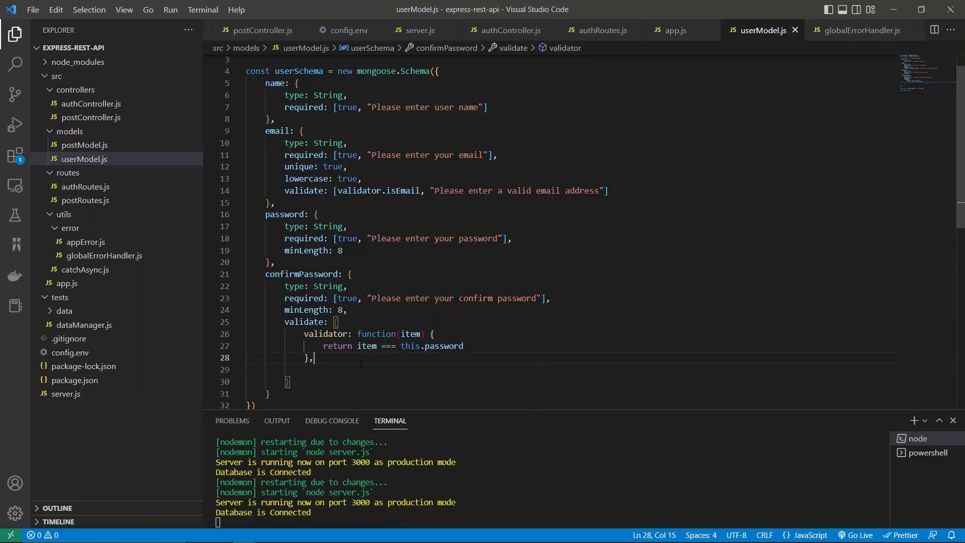
- Add message: "Passwords are not matching" to the confirmPassword validate block
key(Enter)
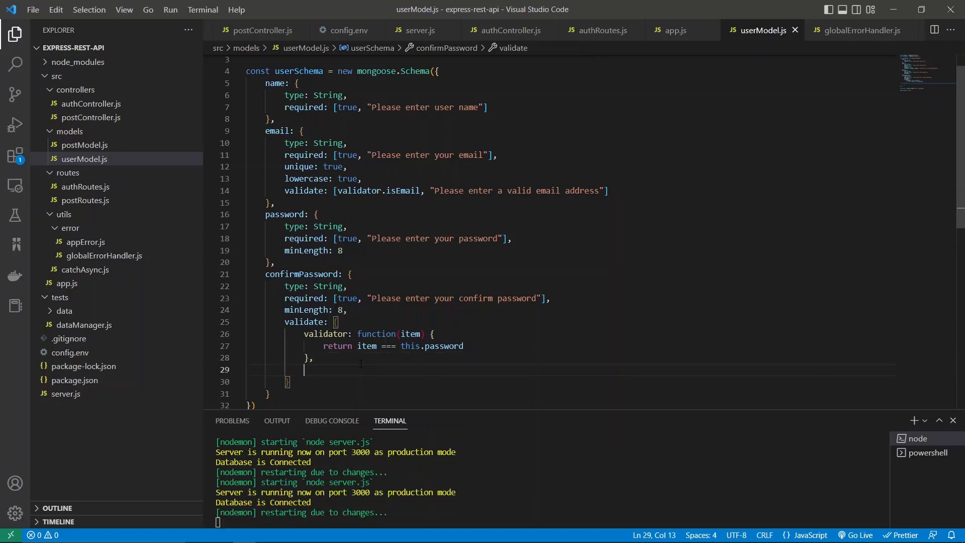
scroll(down, 3)
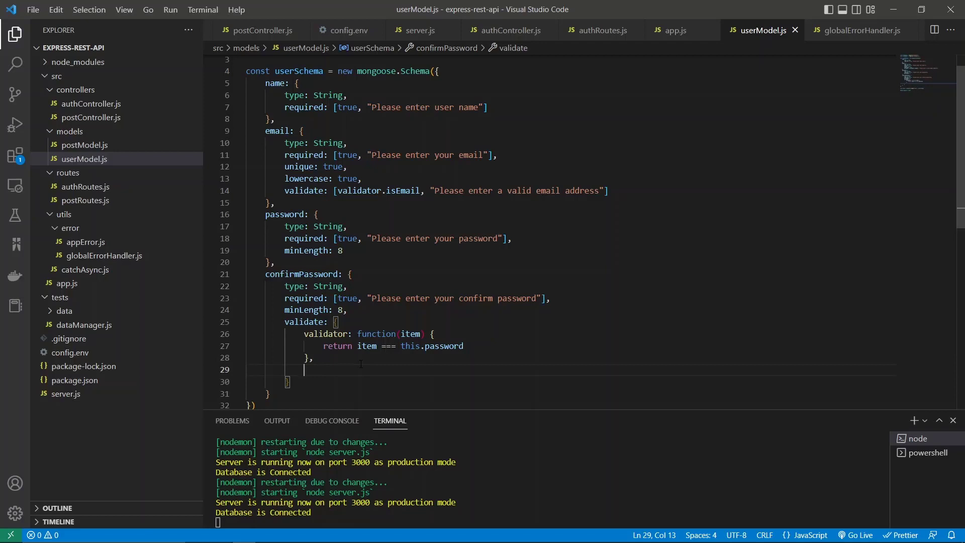
text(message:)
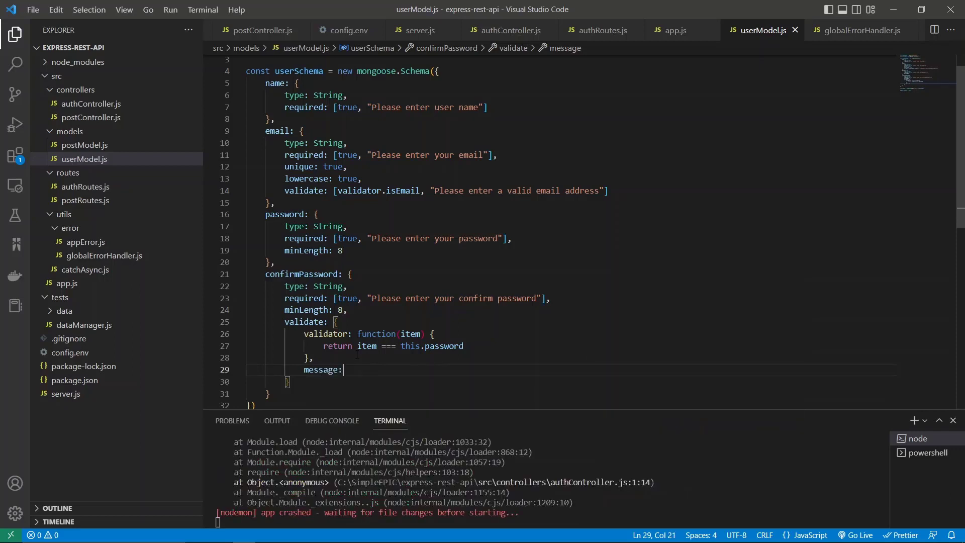
text("P)
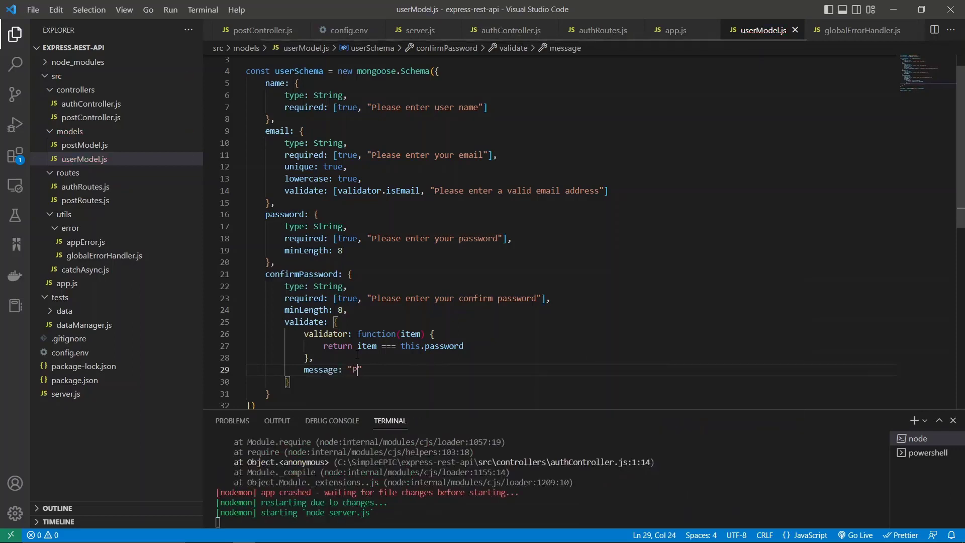
text(as)
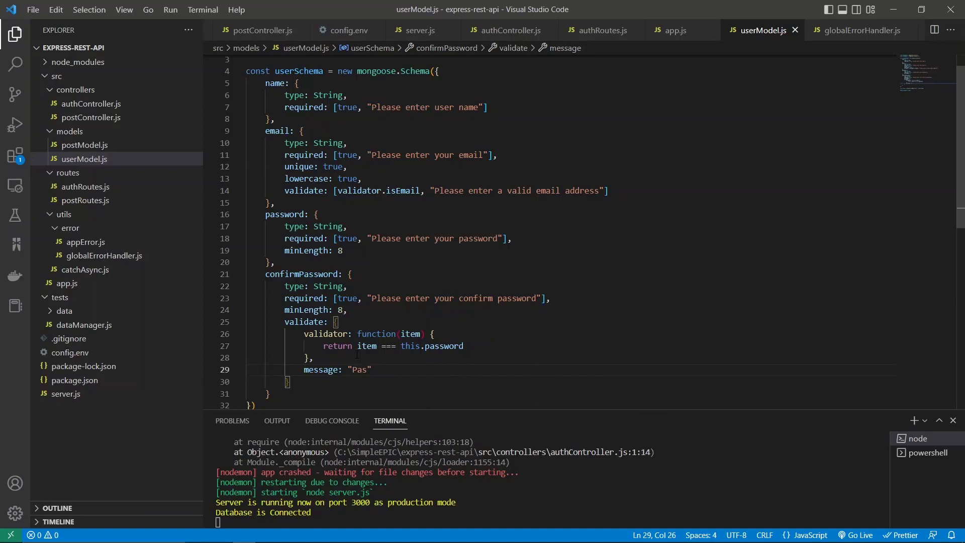
text(swords)
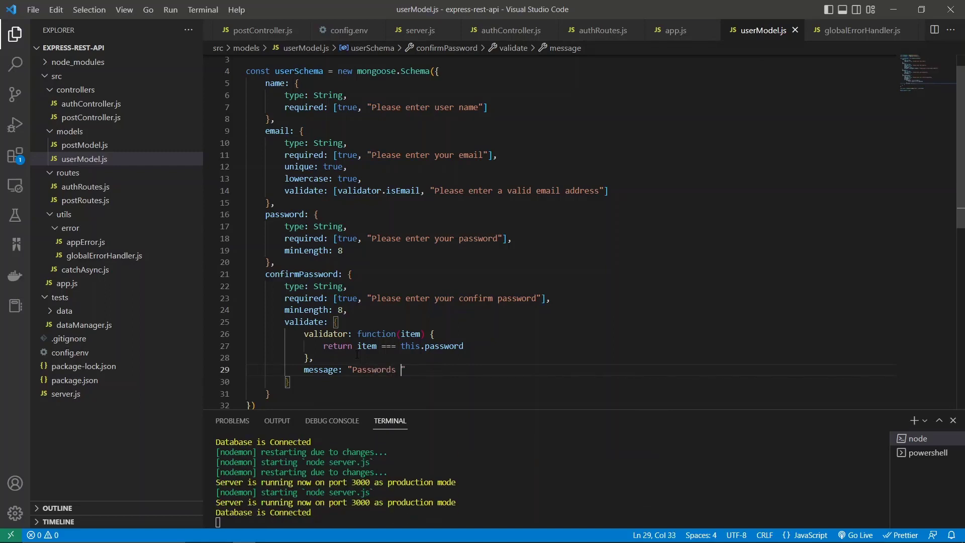
text(are not matching)
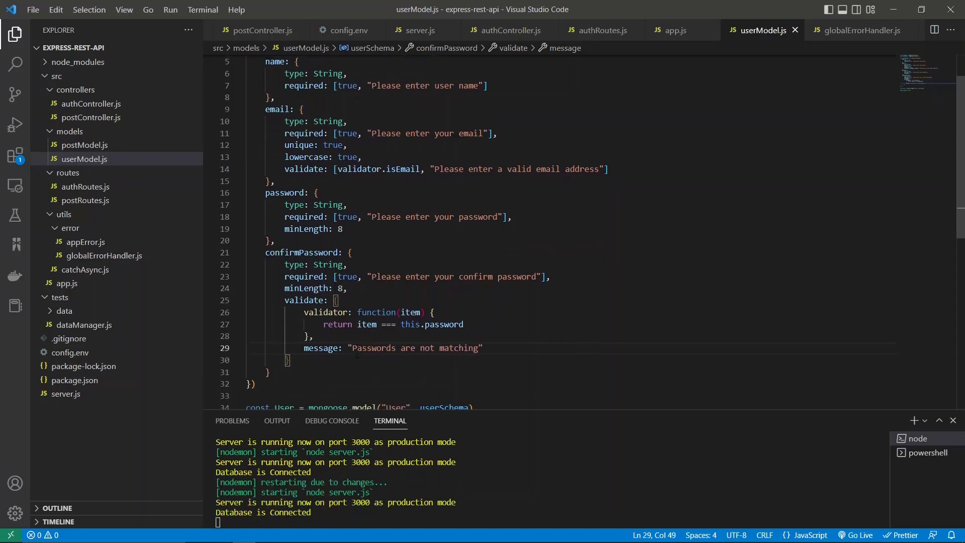
scroll(down, 3)
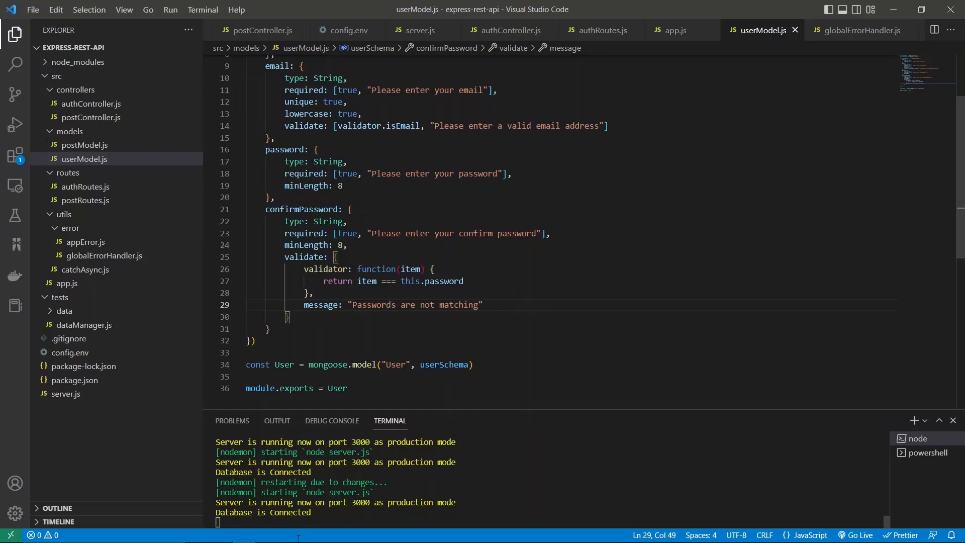
mouse_move(314, 412)
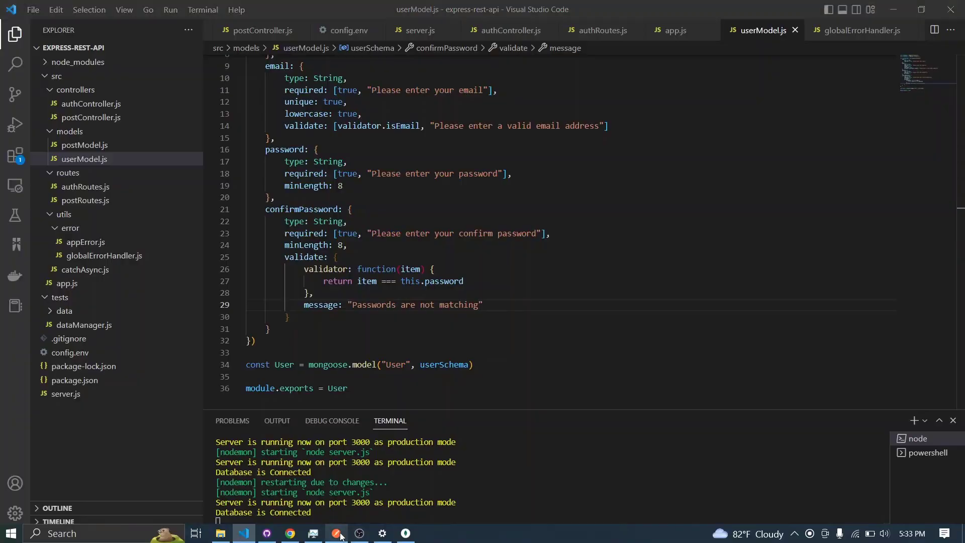
- In Postman, resend the signup request and get the 400 confirmPassword minimum-length error
click(336, 533)
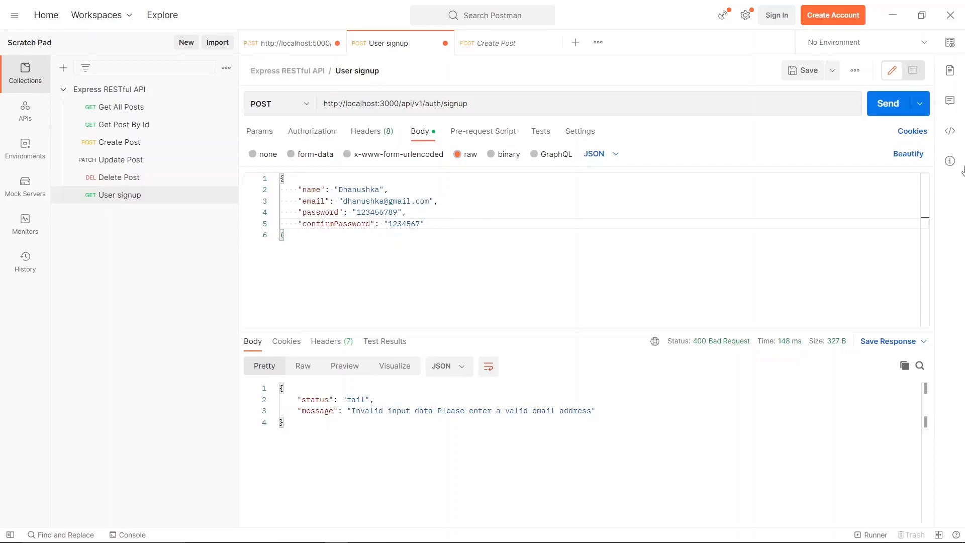
click(893, 104)
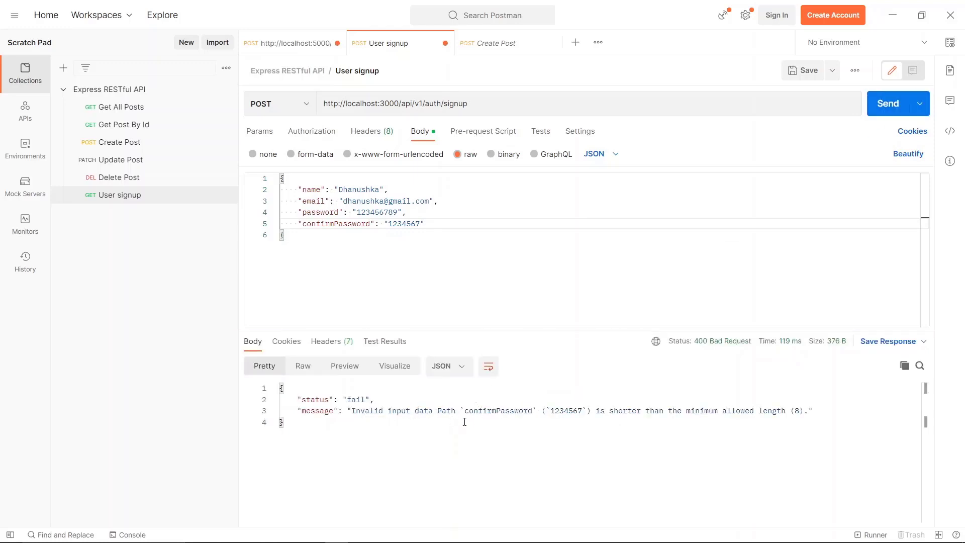
mouse_move(458, 309)
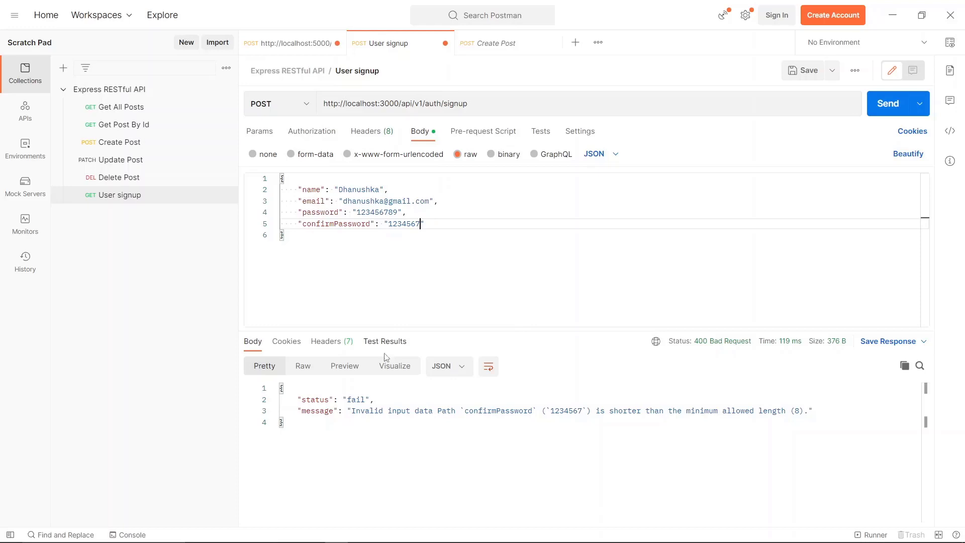
mouse_move(459, 257)
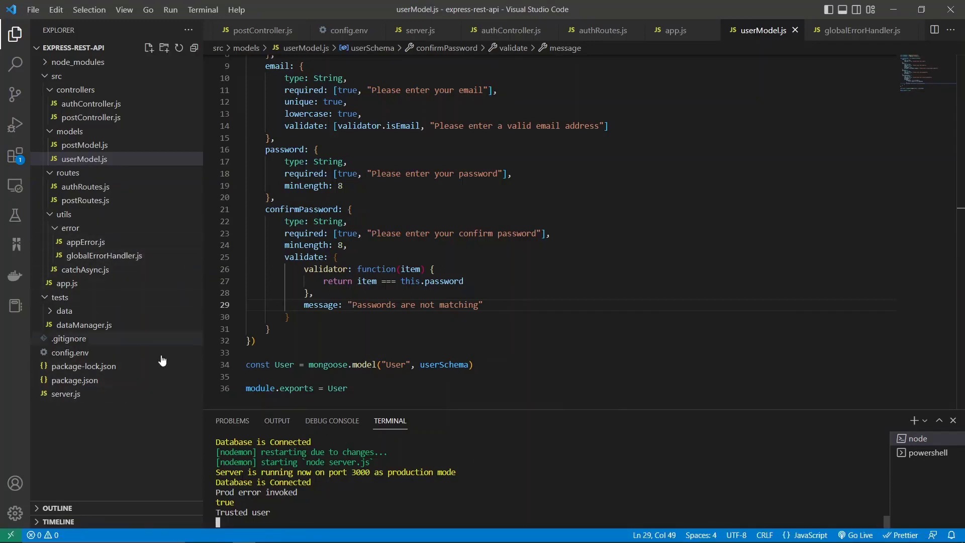
- Review config.env and unfold sendErrorForProd in globalErrorHandler.js
click(71, 353)
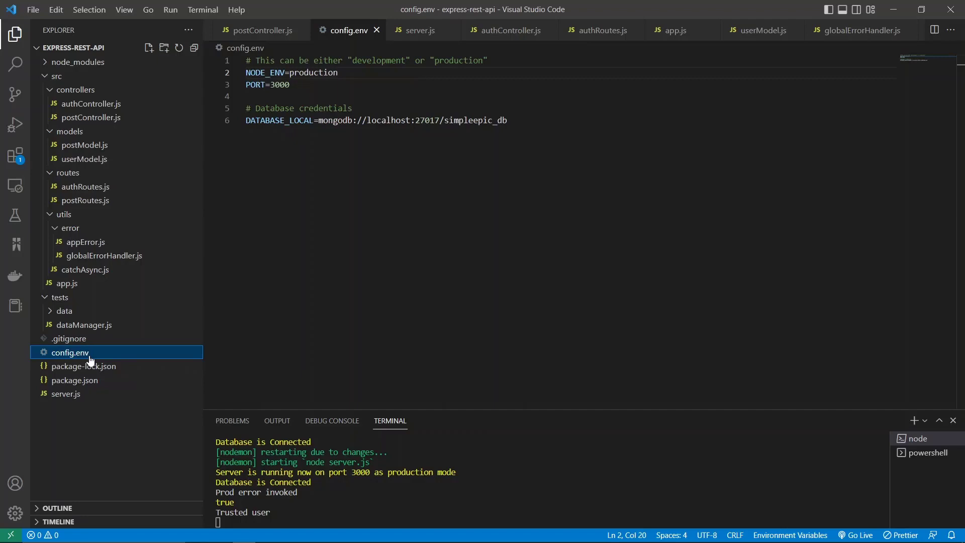
mouse_move(74, 405)
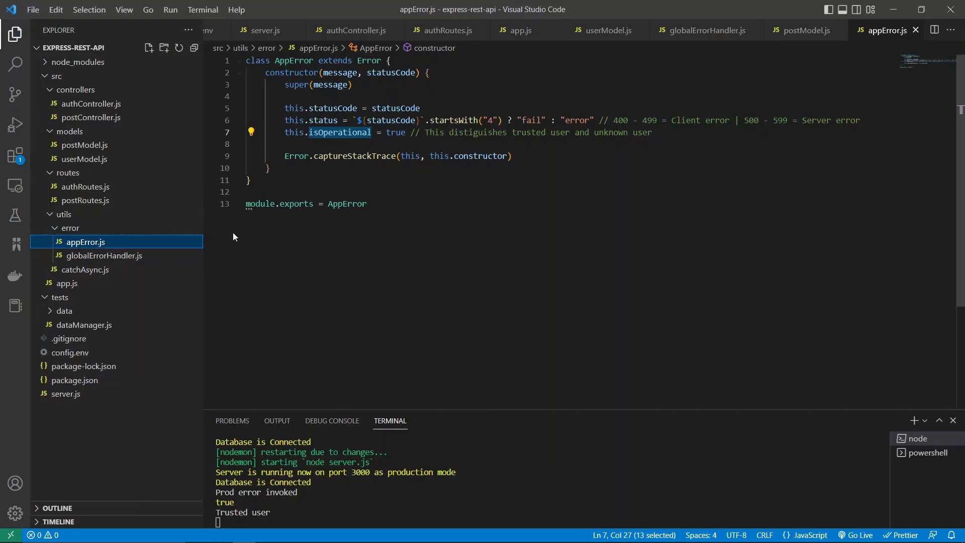
mouse_move(125, 257)
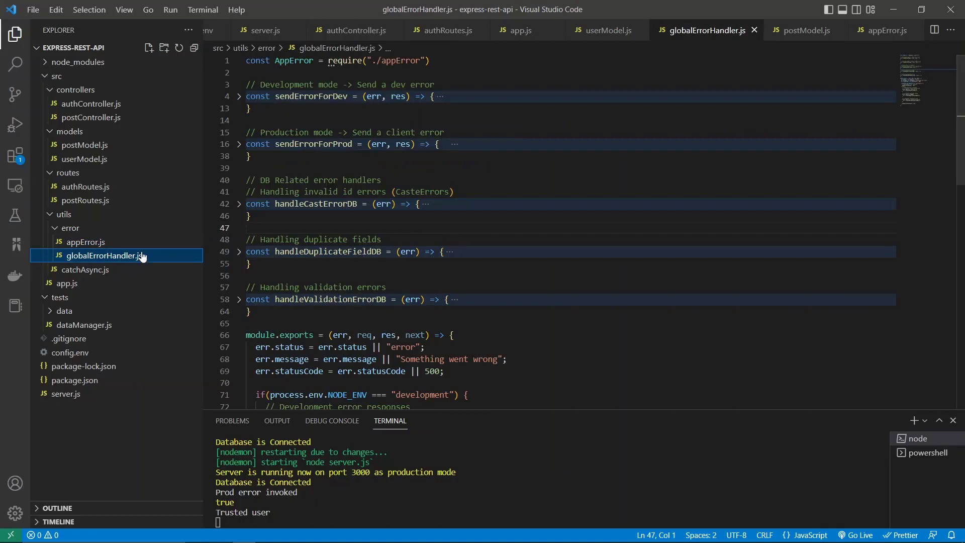
scroll(down, 3)
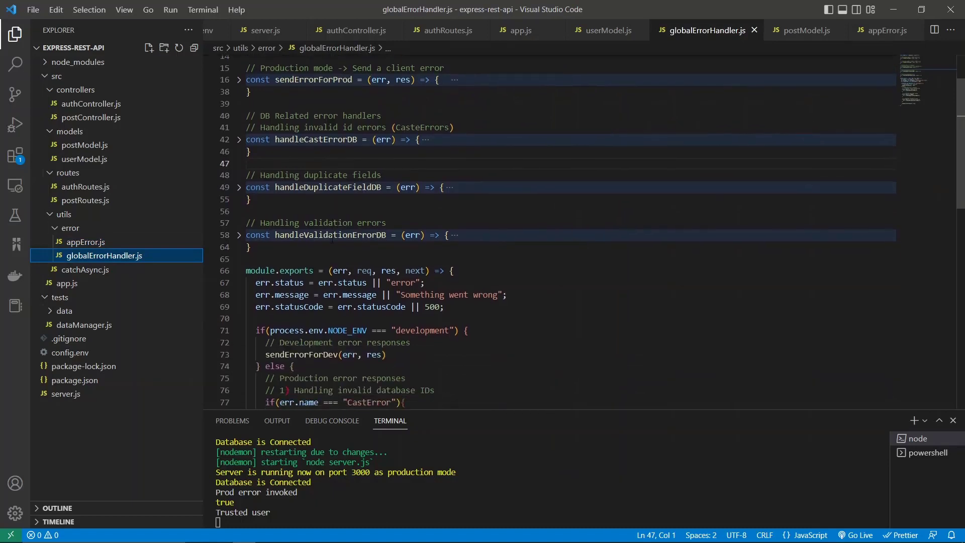
scroll(down, 3)
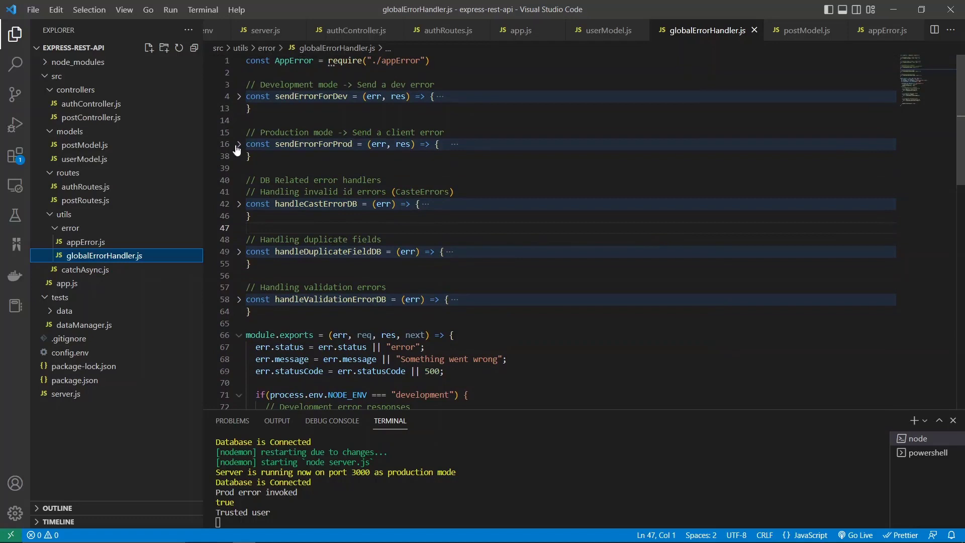
click(239, 144)
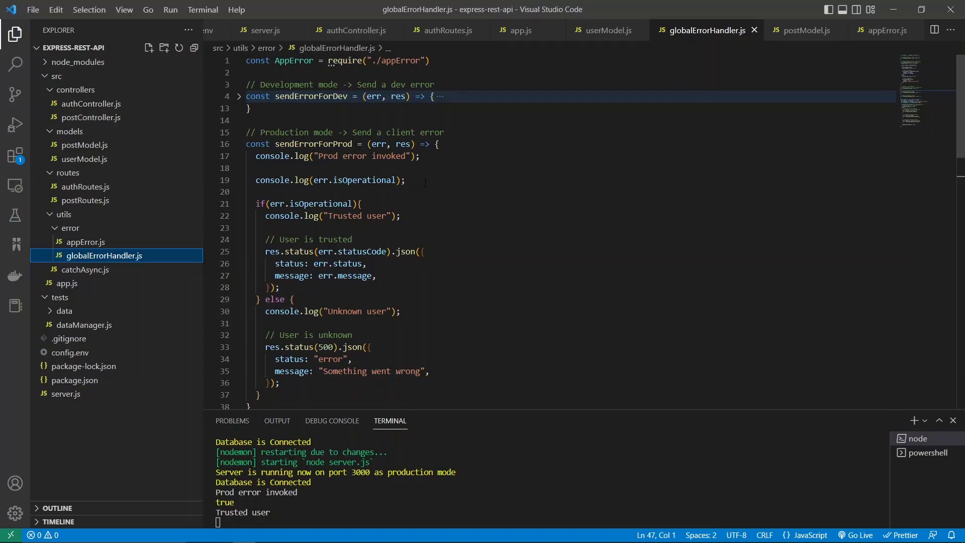
- Scroll through the production error handler and open appError.js
scroll(down, 3)
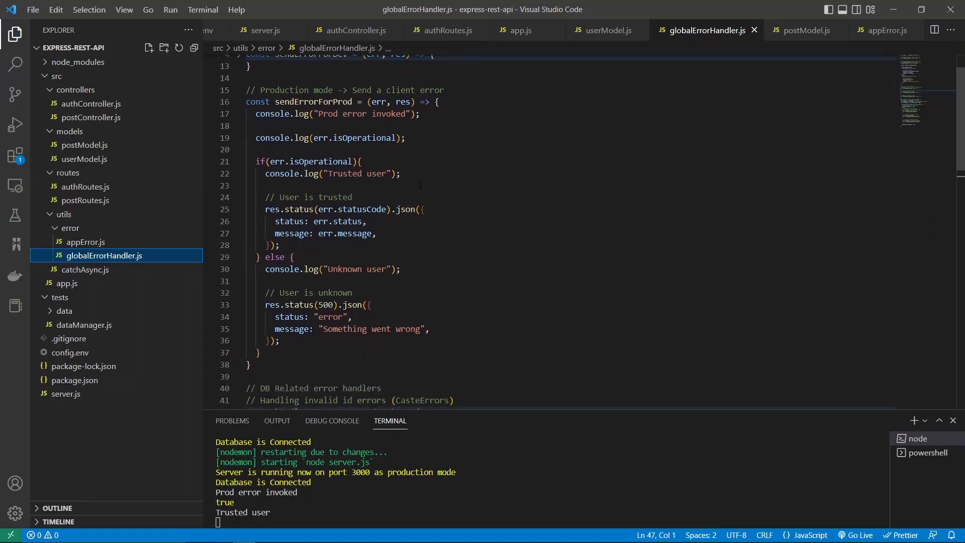
click(237, 89)
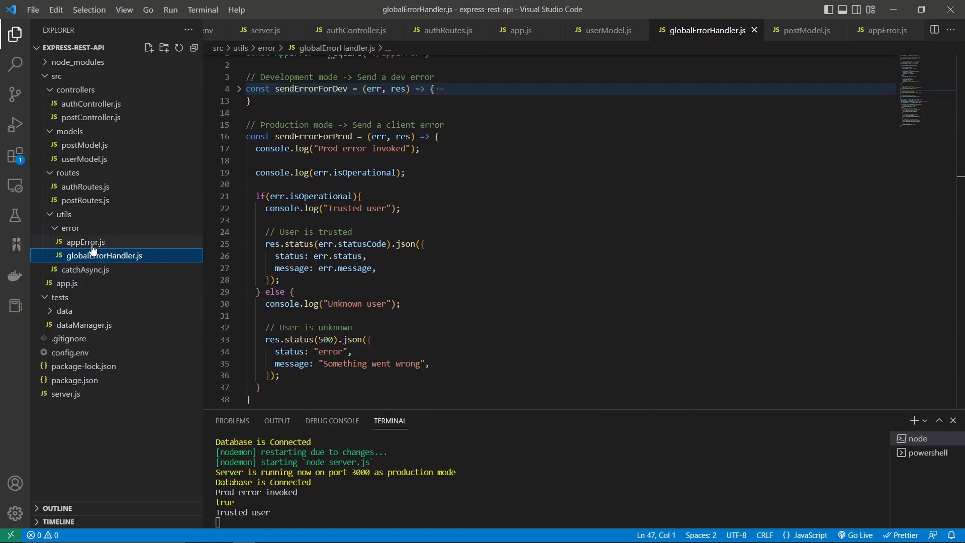
click(84, 241)
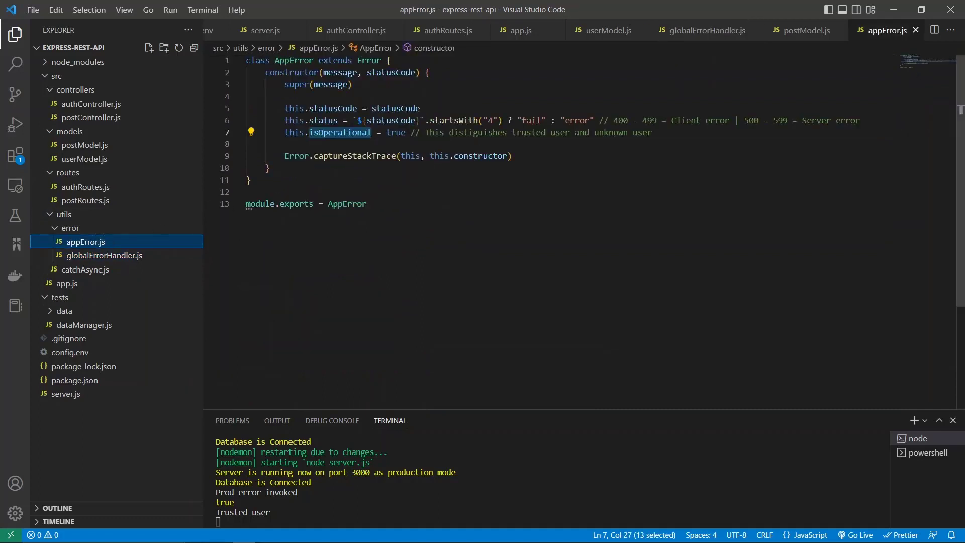
- Set this.isOperational to false in AppError and switch to Postman
text(fals)
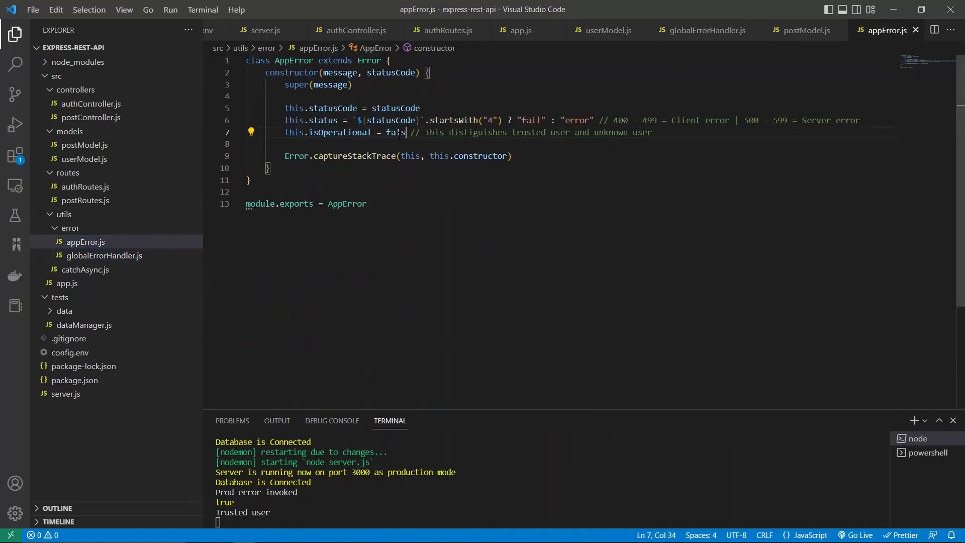
text(e)
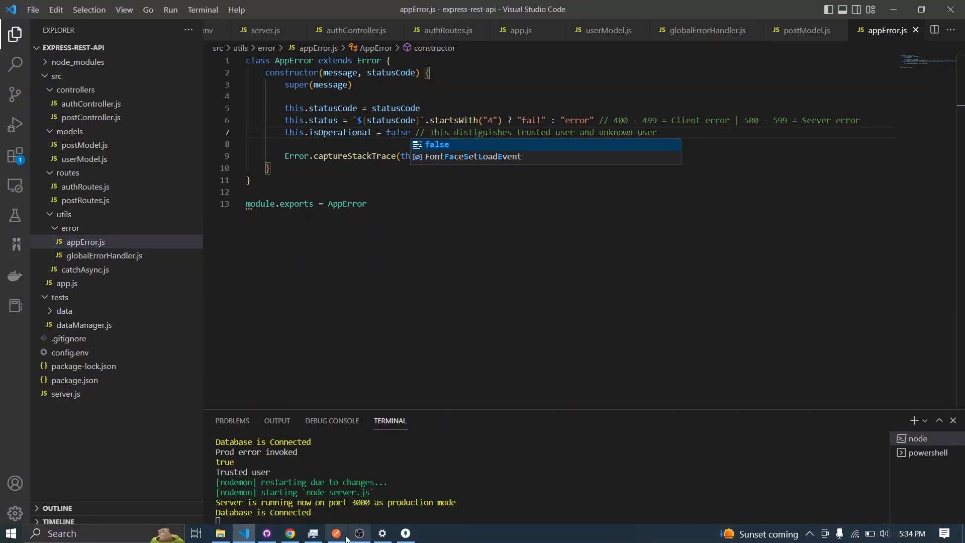
click(336, 533)
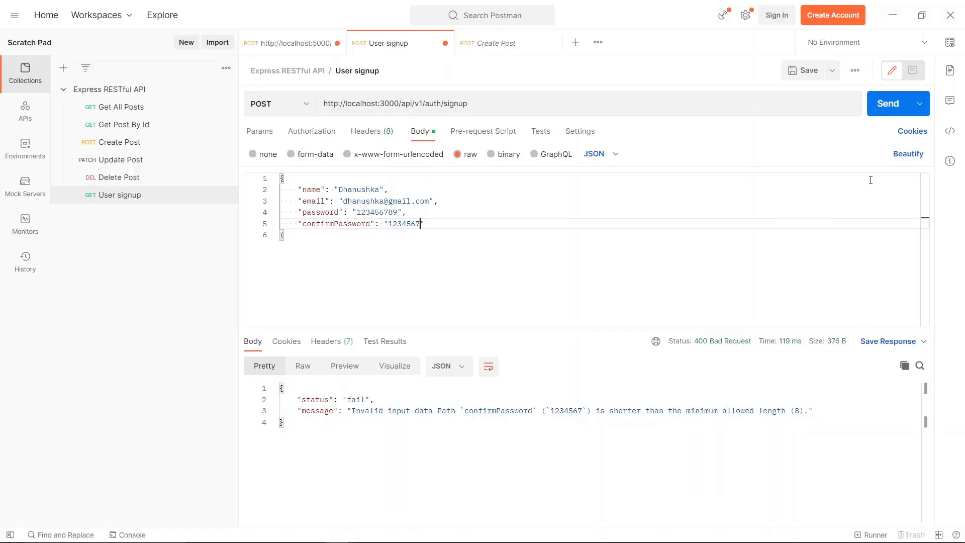
- Resend the signup request and highlight the 500 'Something went wrong' response body
click(889, 104)
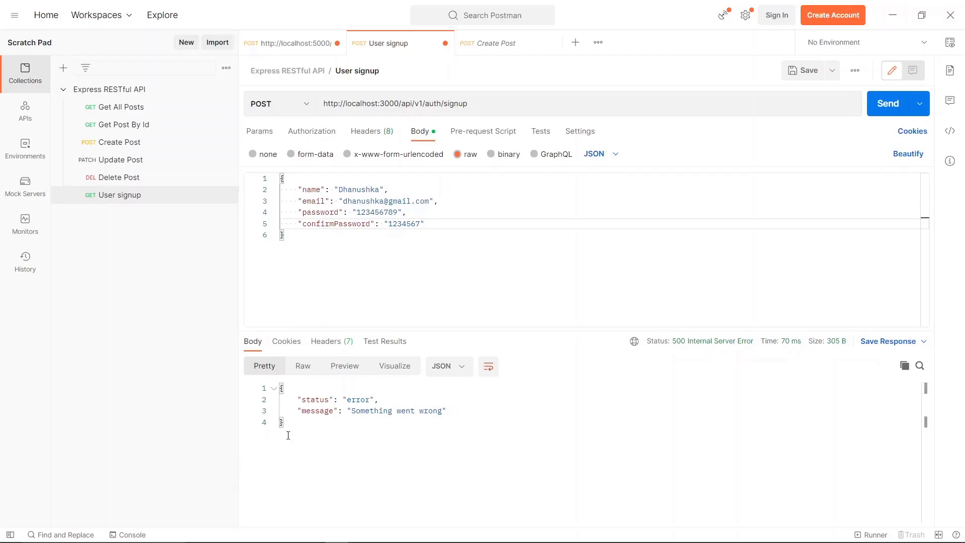
mouse_move(302, 443)
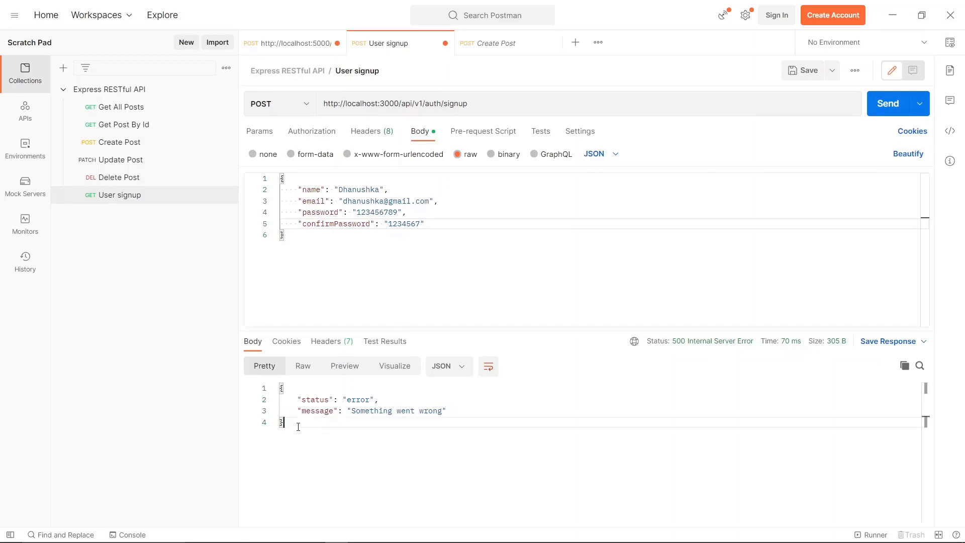
drag(280, 389, 446, 421)
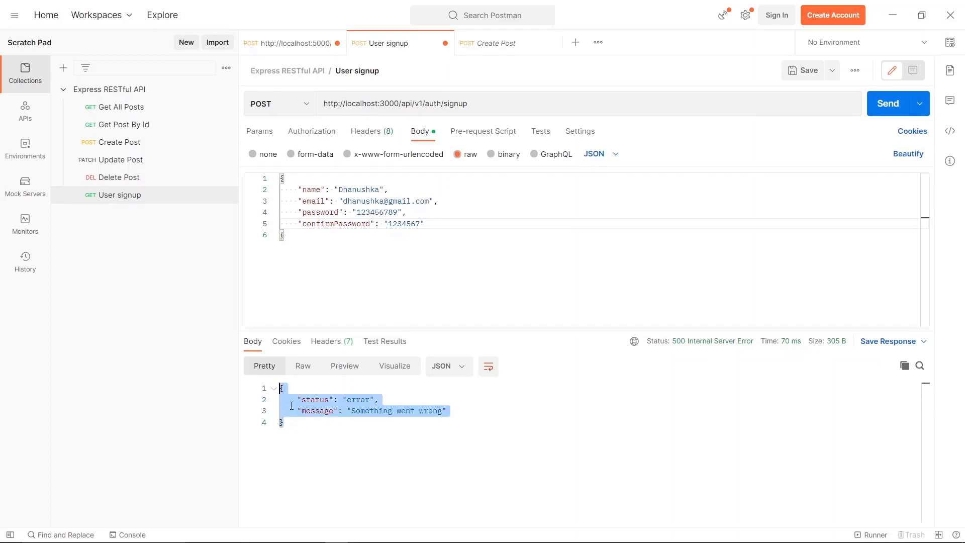
mouse_move(547, 198)
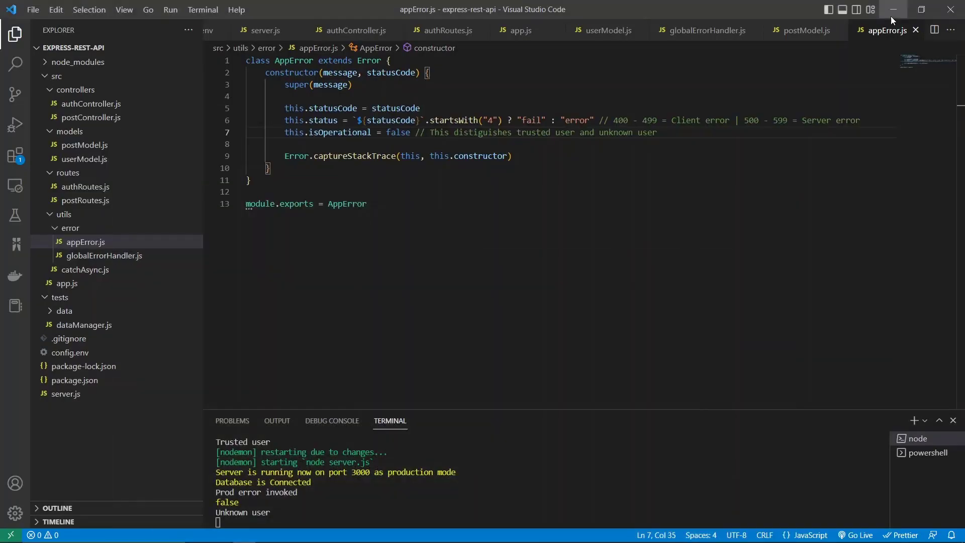
mouse_move(229, 221)
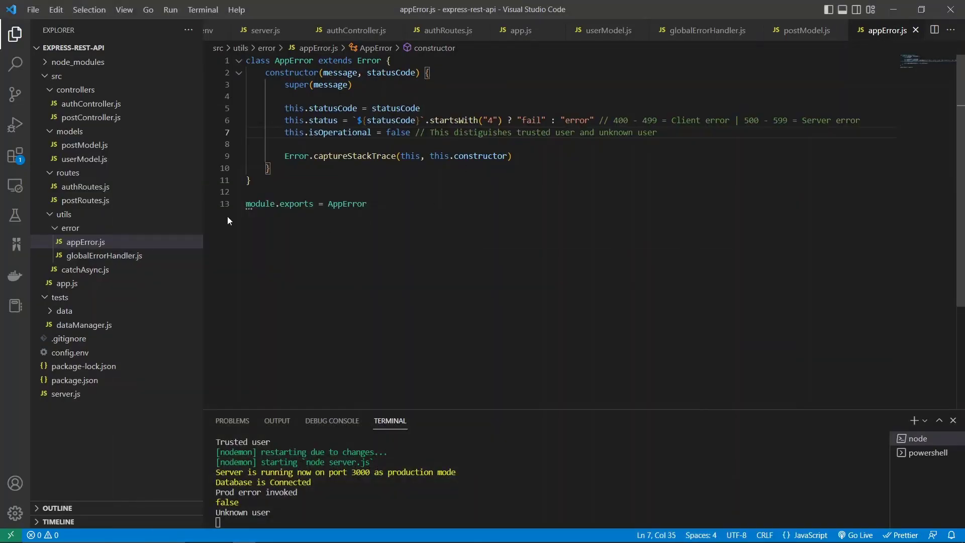
- Set this.isOperational to true in appError.js
text(true)
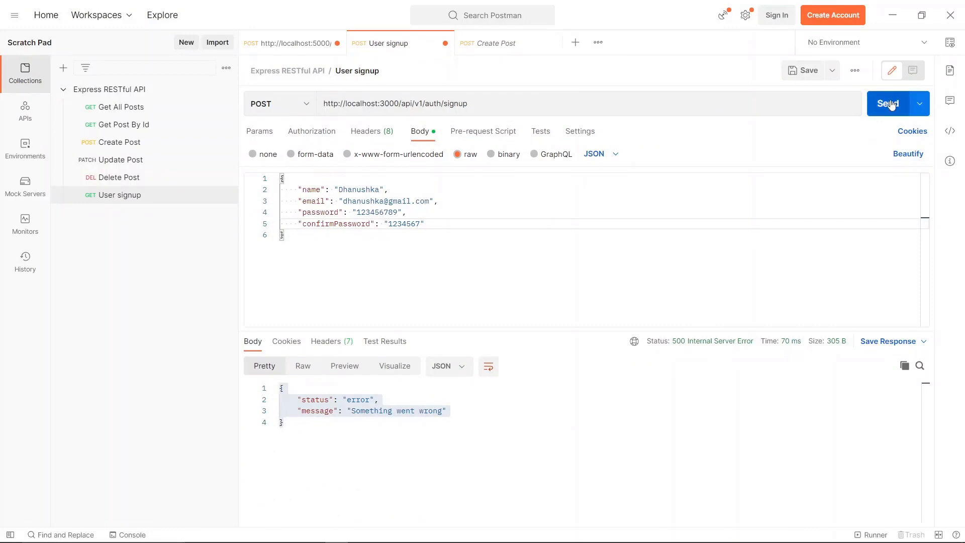
- Resend signup with confirmPassword extended by 'sdasd', get 400 'Passwords are not matching', then trim it back to 1234567
click(891, 104)
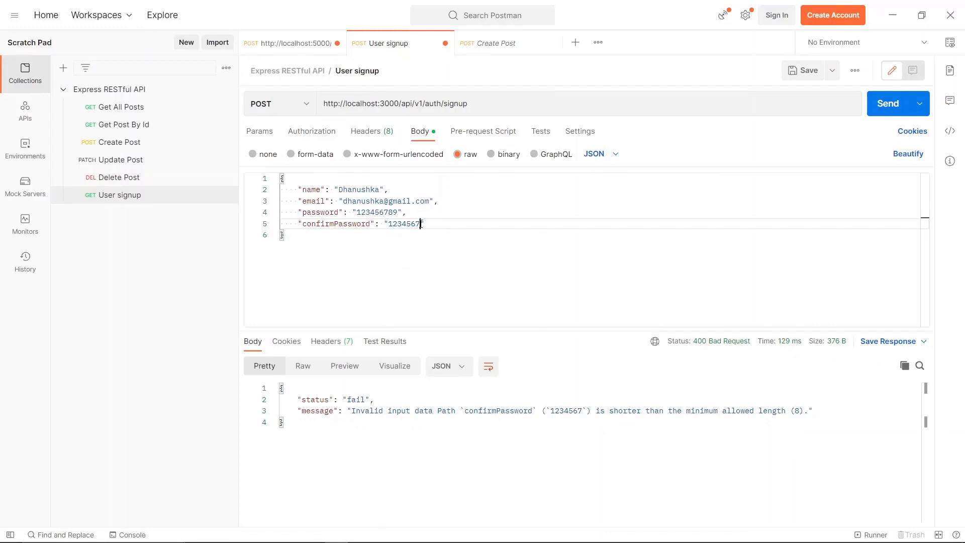
text(sdasd)
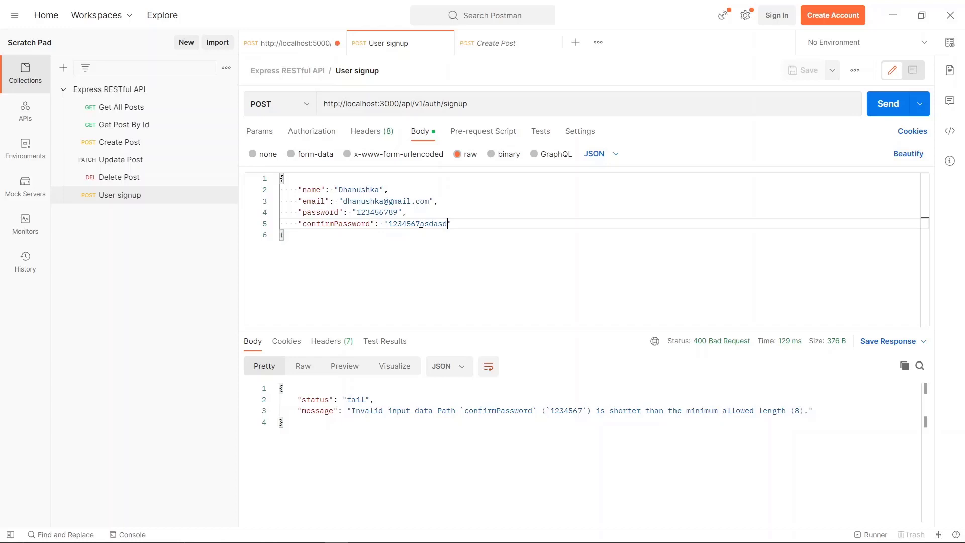
mouse_move(889, 104)
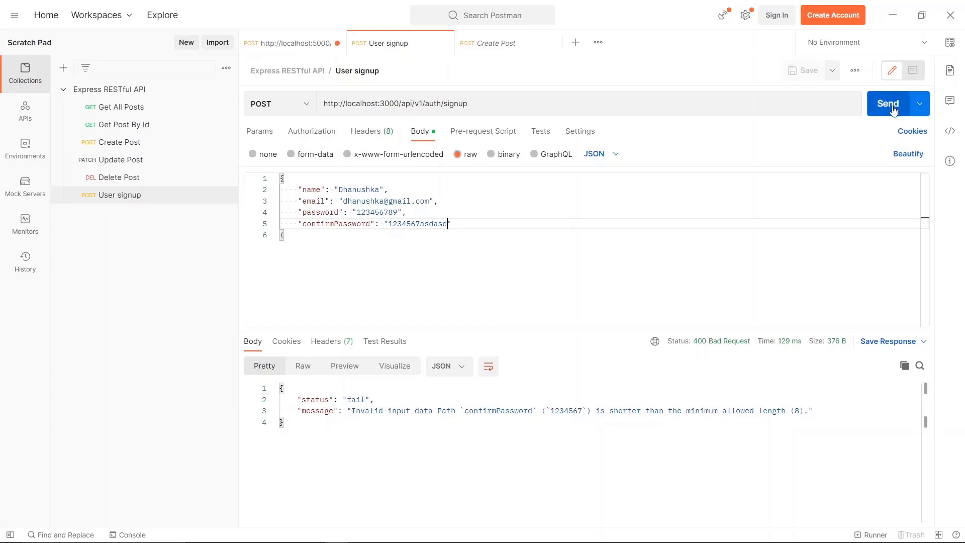
mouse_move(538, 175)
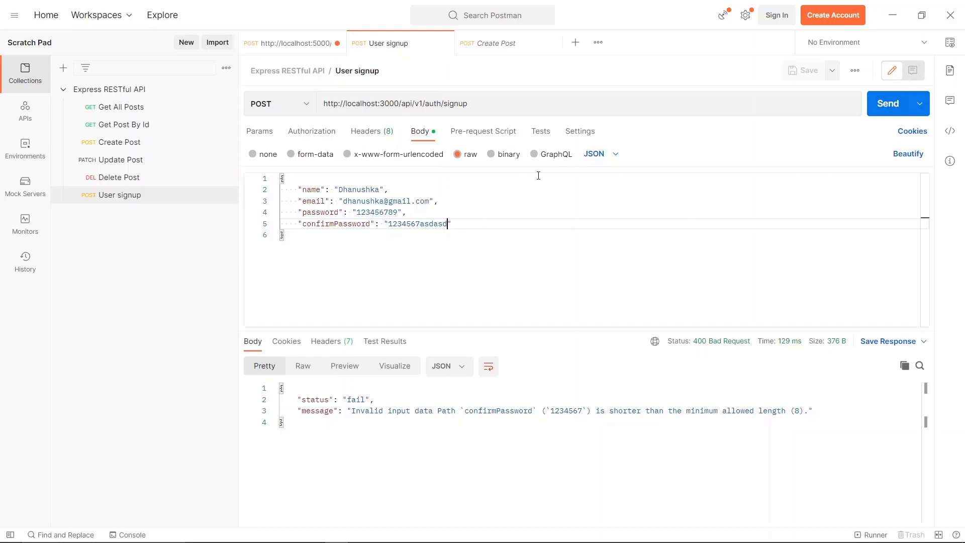
mouse_move(889, 106)
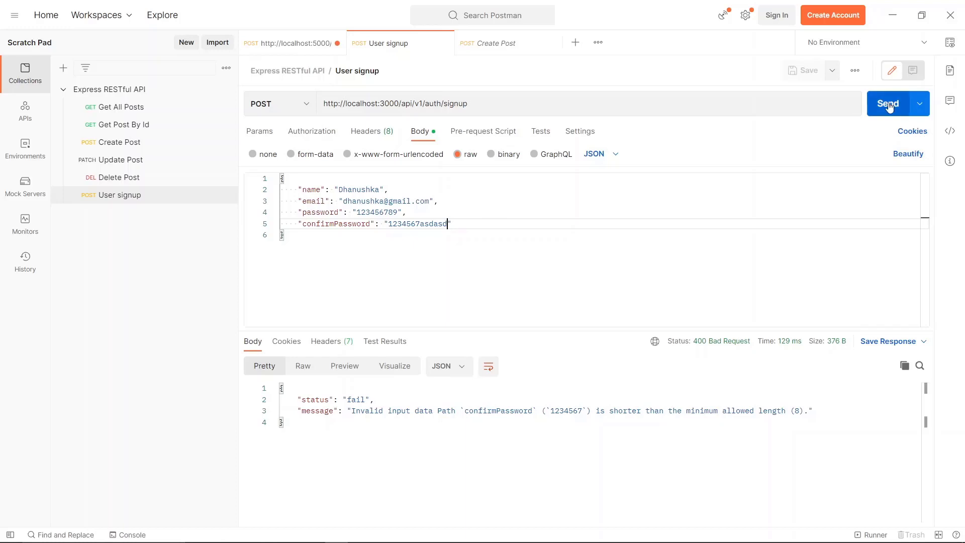
click(889, 103)
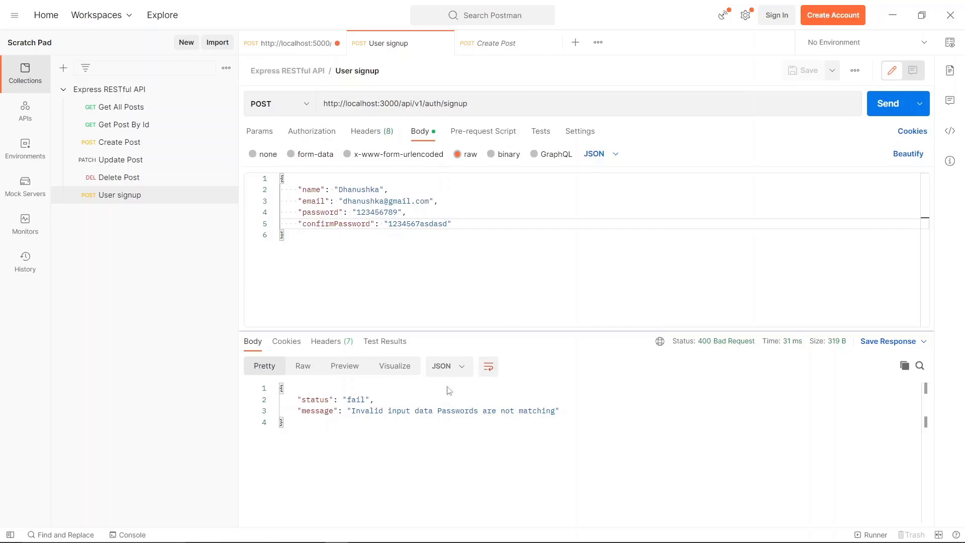
mouse_move(507, 446)
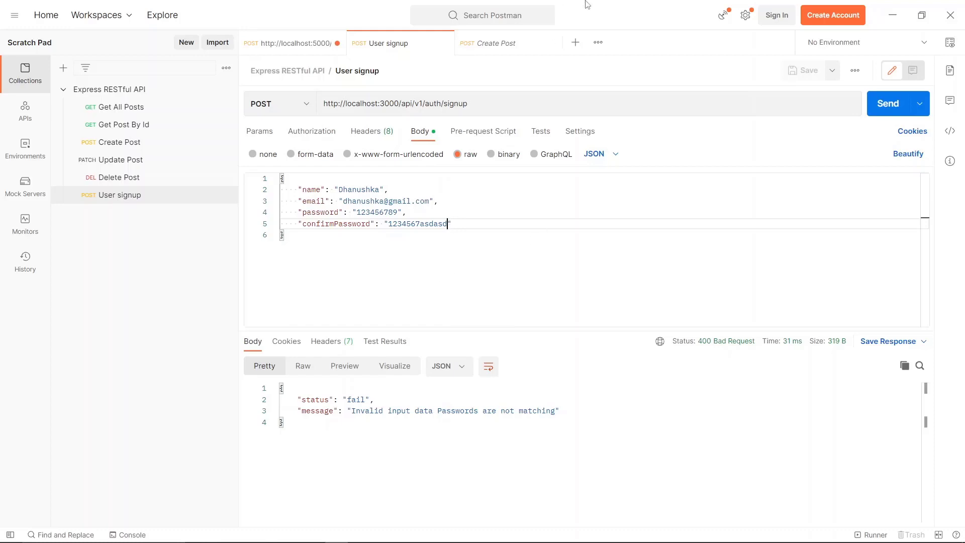
mouse_move(660, 132)
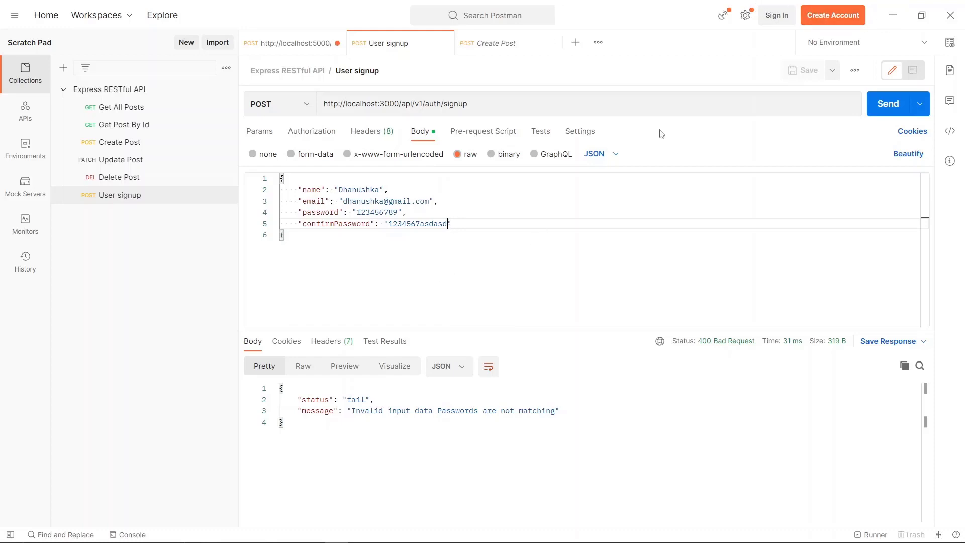
key(Backspace)
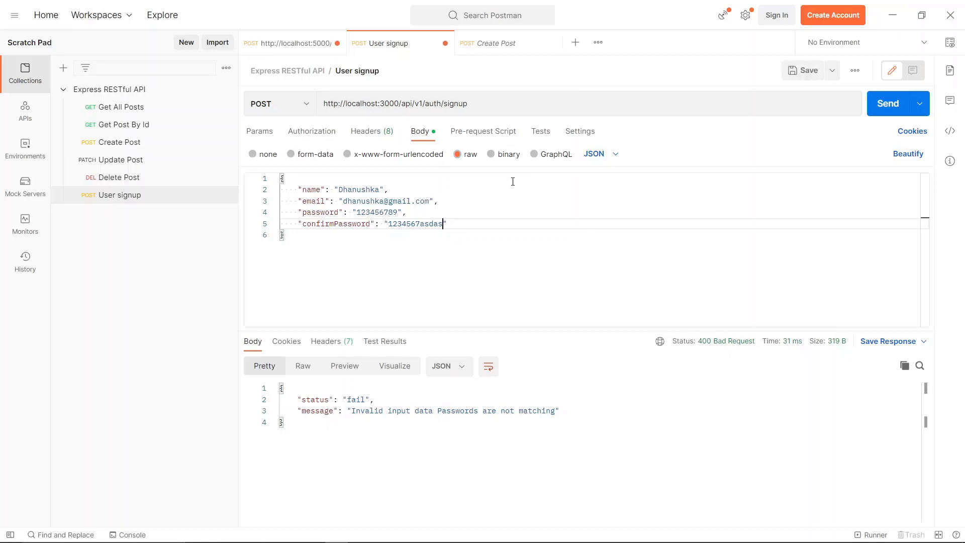
key(Backspace)
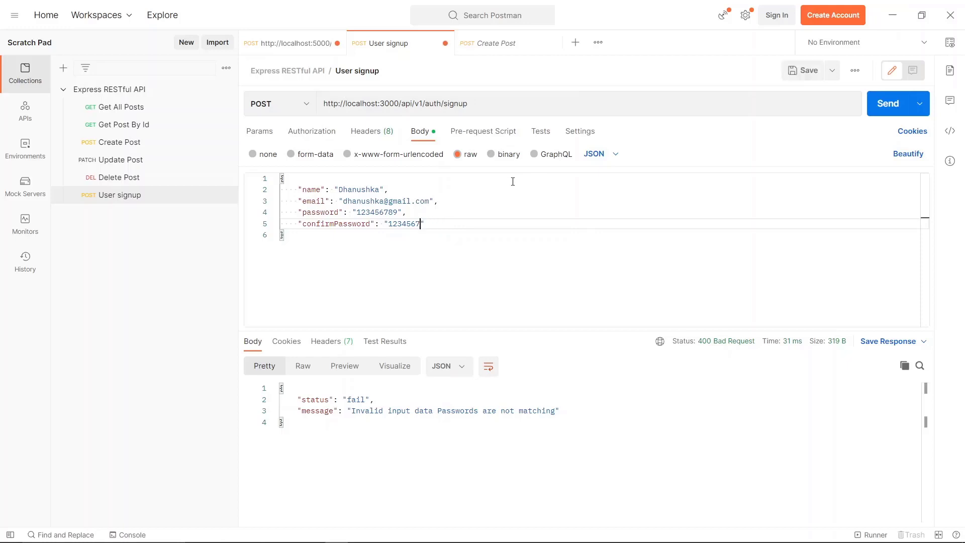
- Append 89 so confirmPassword matches and send signup, getting the 400 duplicate-email error
text(89)
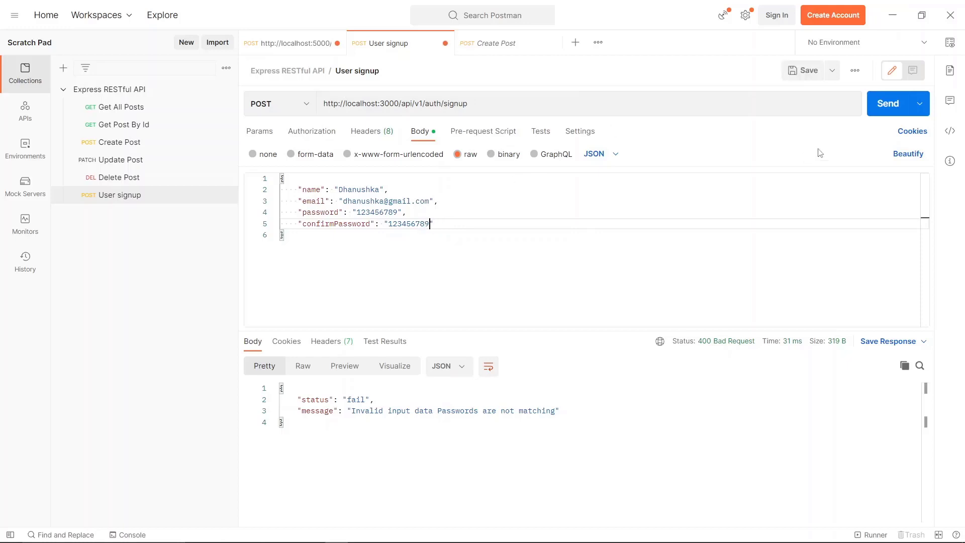
click(889, 103)
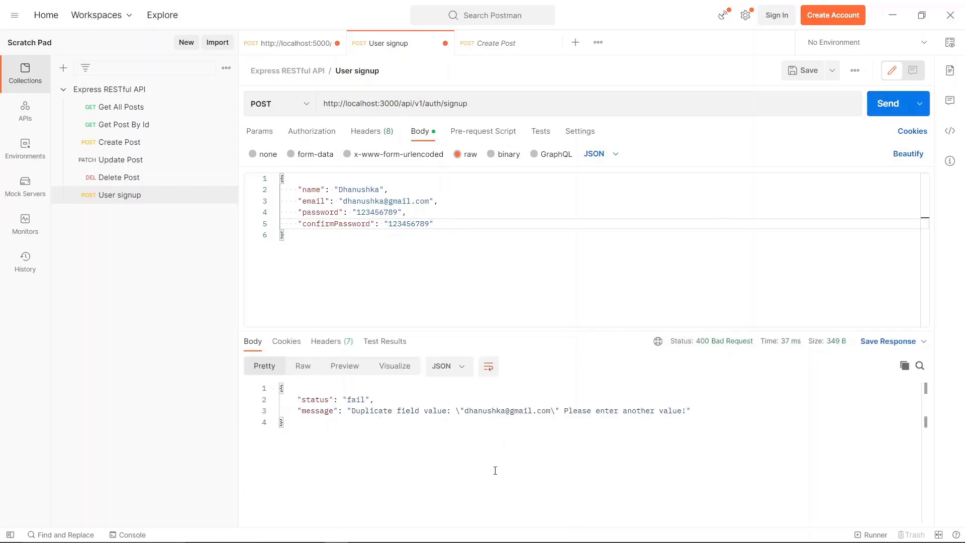
mouse_move(366, 245)
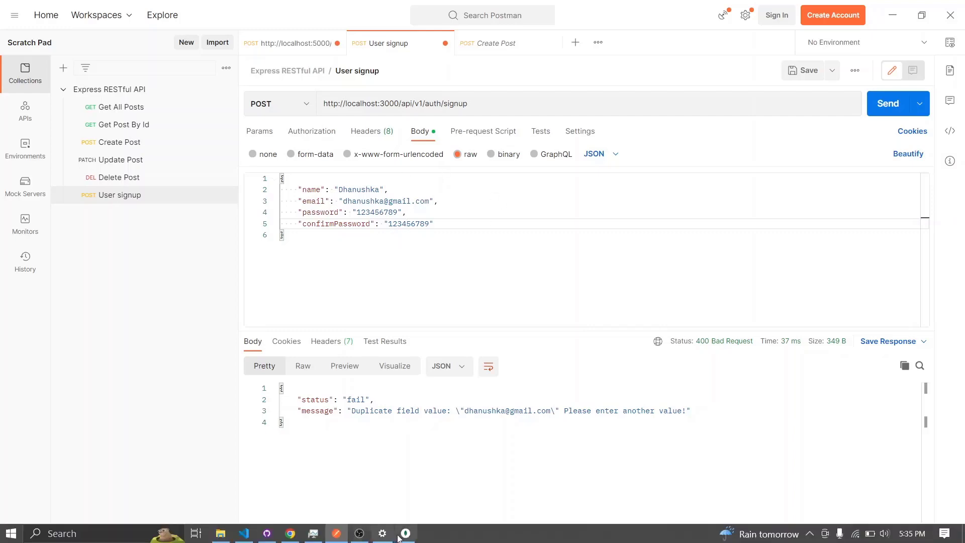
- Delete the existing user document from the users collection in MongoDB Compass
click(405, 533)
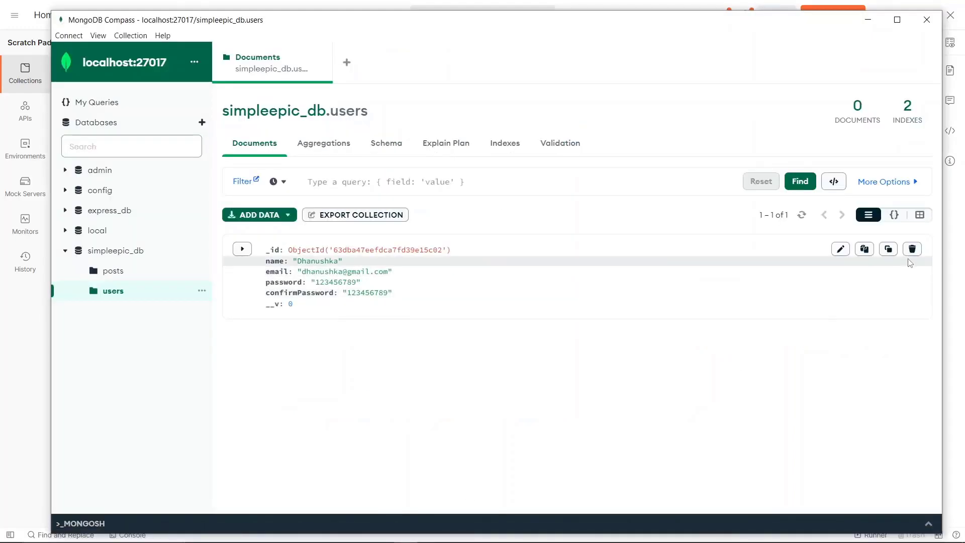
click(913, 249)
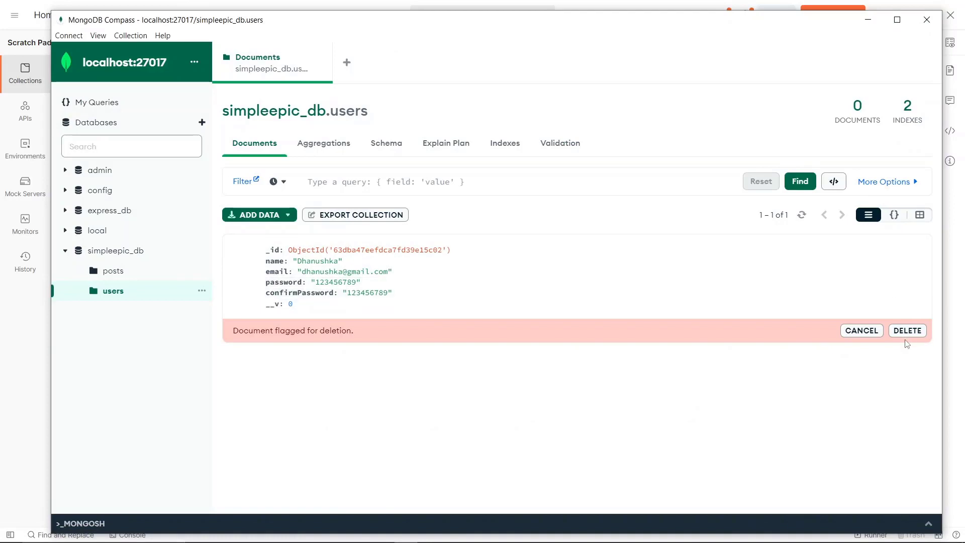
click(907, 330)
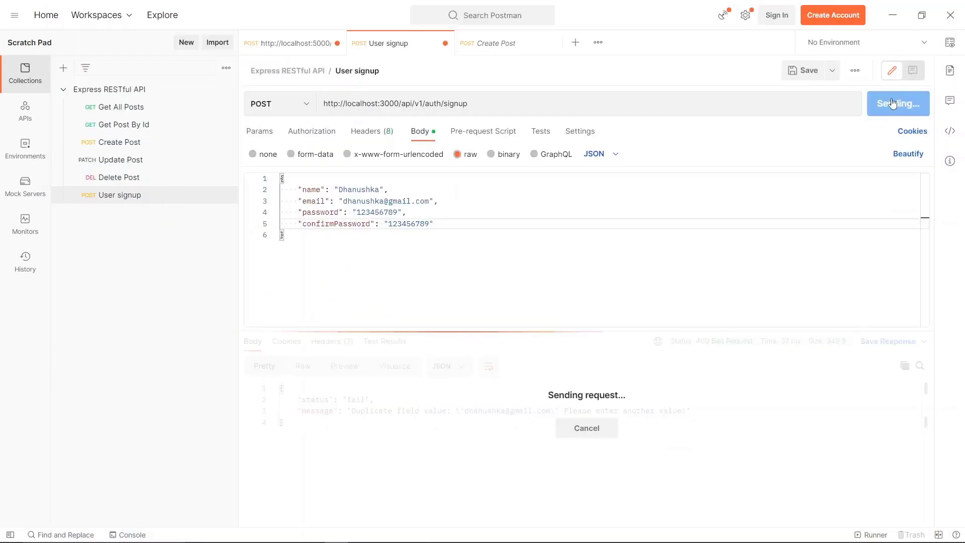
- Resend signup with matching passwords and receive 200 OK with the new user's data
click(893, 103)
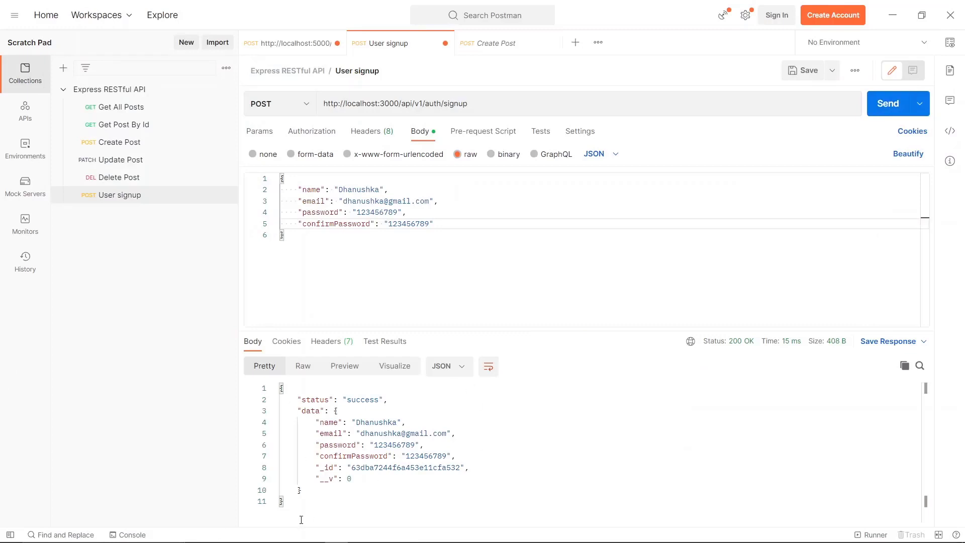
mouse_move(468, 424)
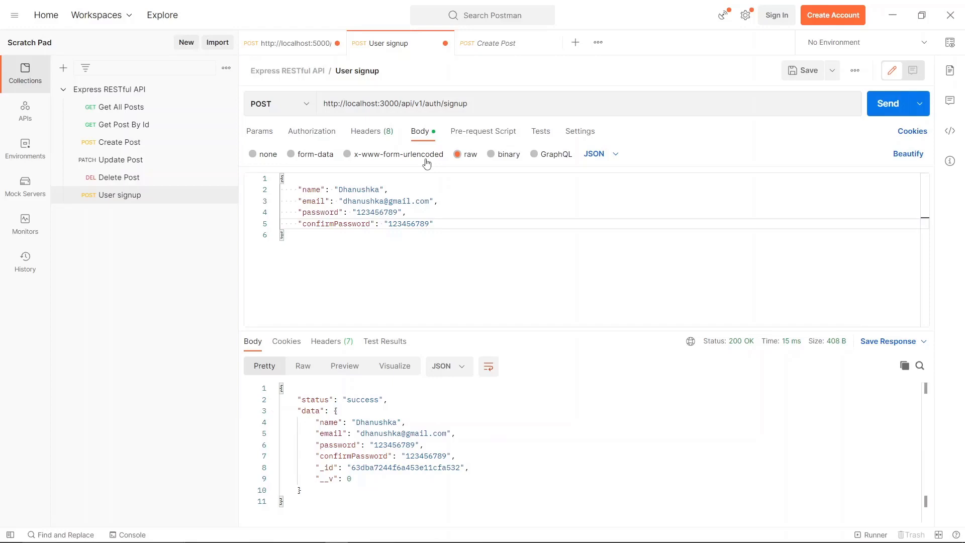
mouse_move(374, 445)
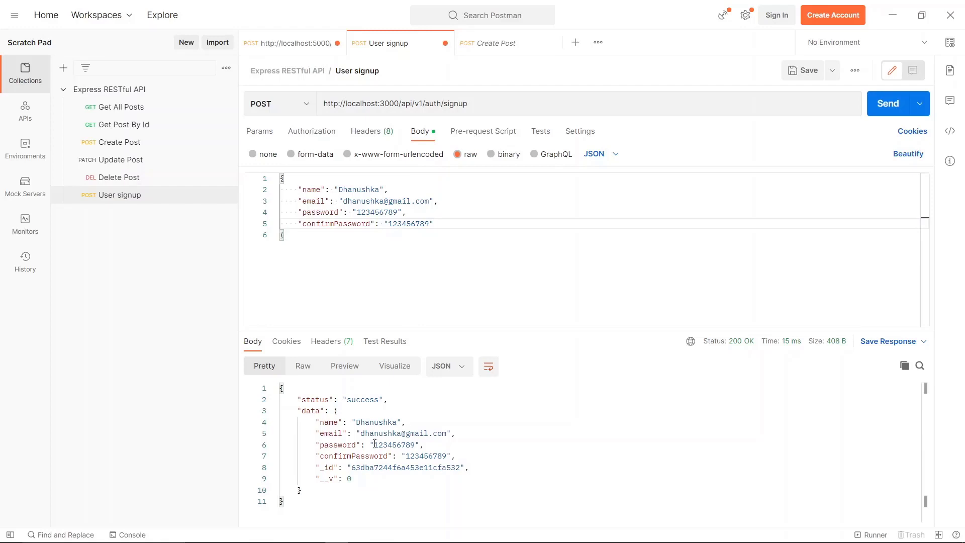
mouse_move(411, 450)
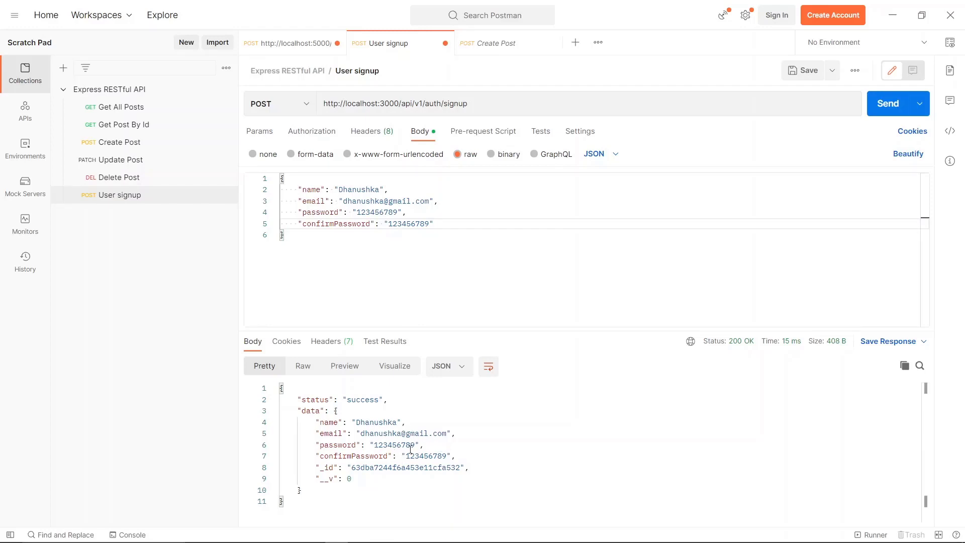